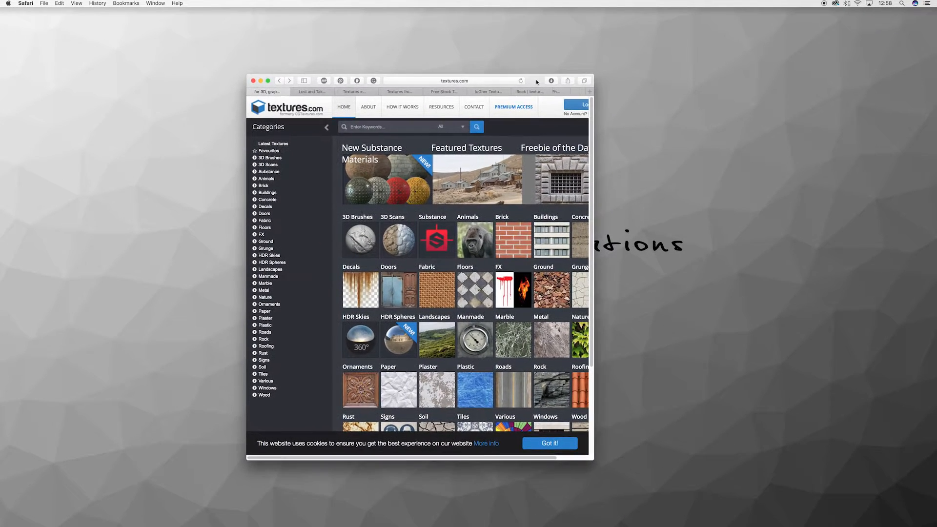
- Maximize Safari and read the Textures.com How It Works page on free daily downloads
left_click(269, 80)
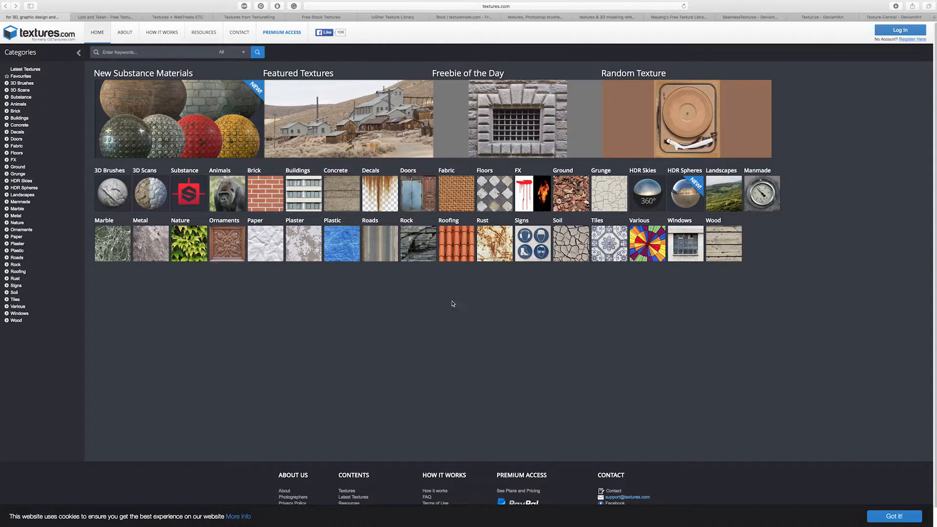
mouse_move(468, 305)
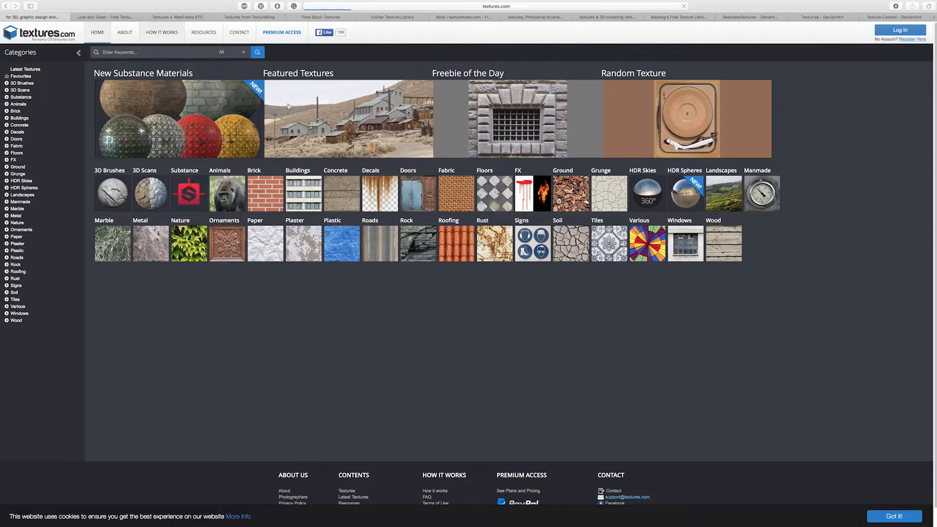
left_click(162, 32)
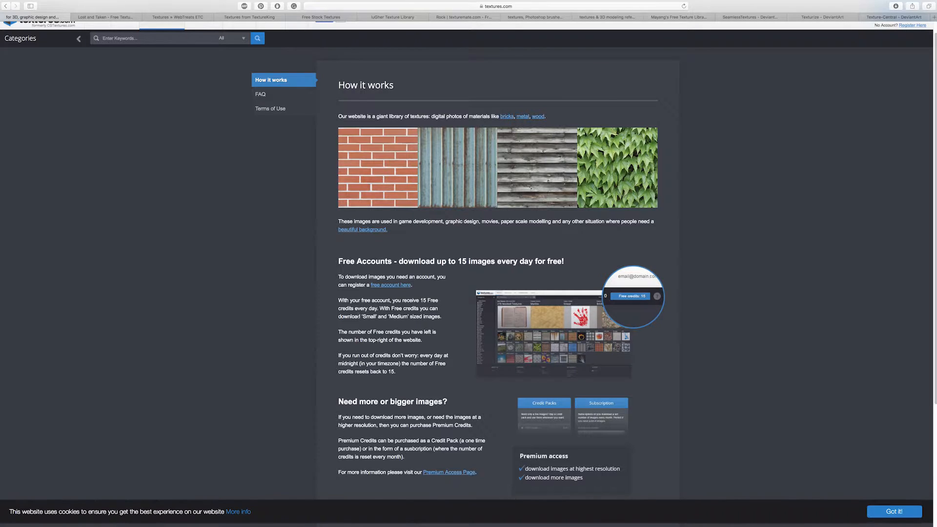
scroll("down", 3)
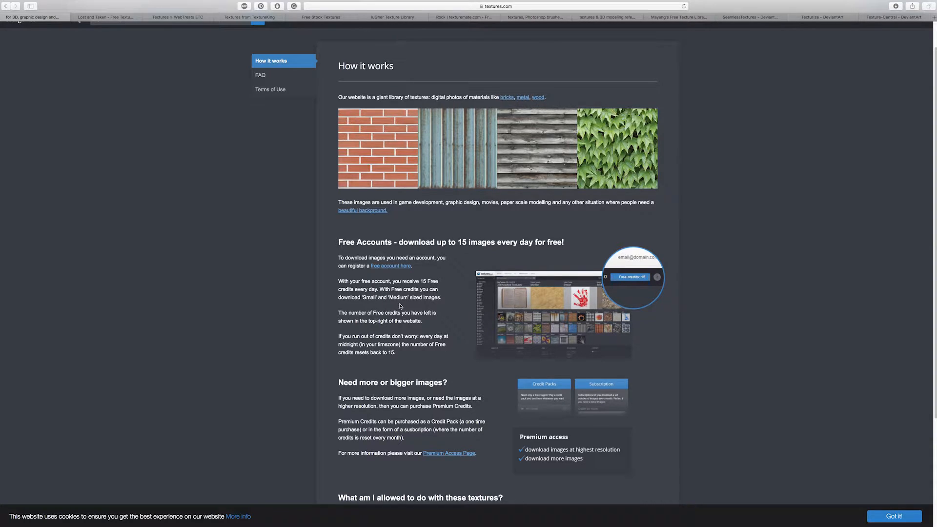
mouse_move(406, 328)
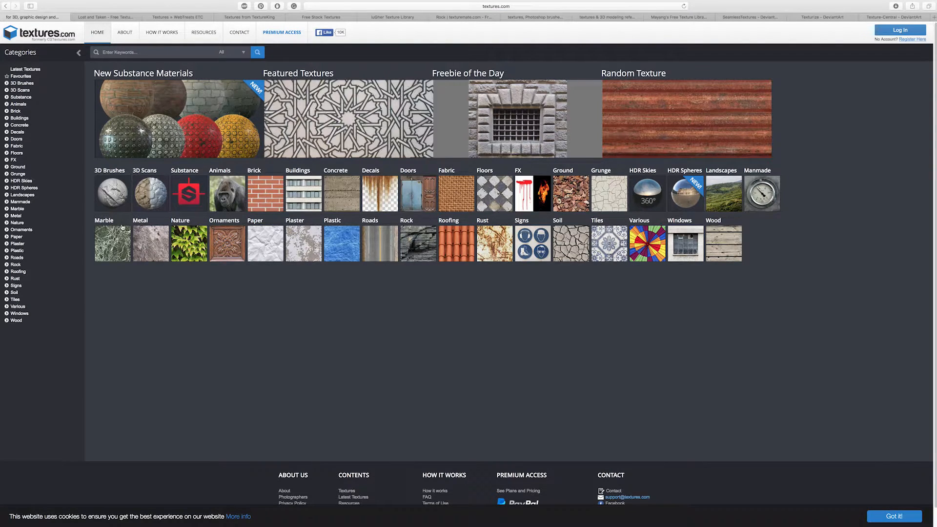
left_click(19, 125)
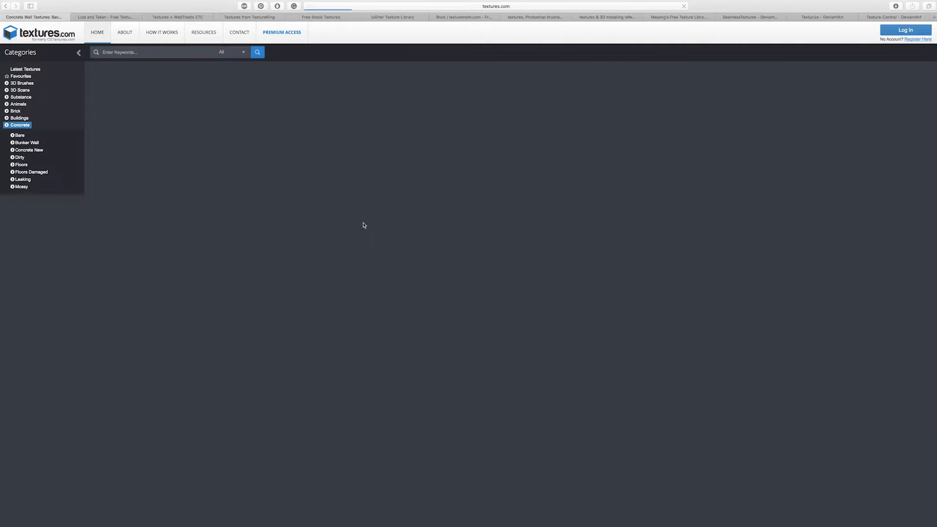
left_click(23, 125)
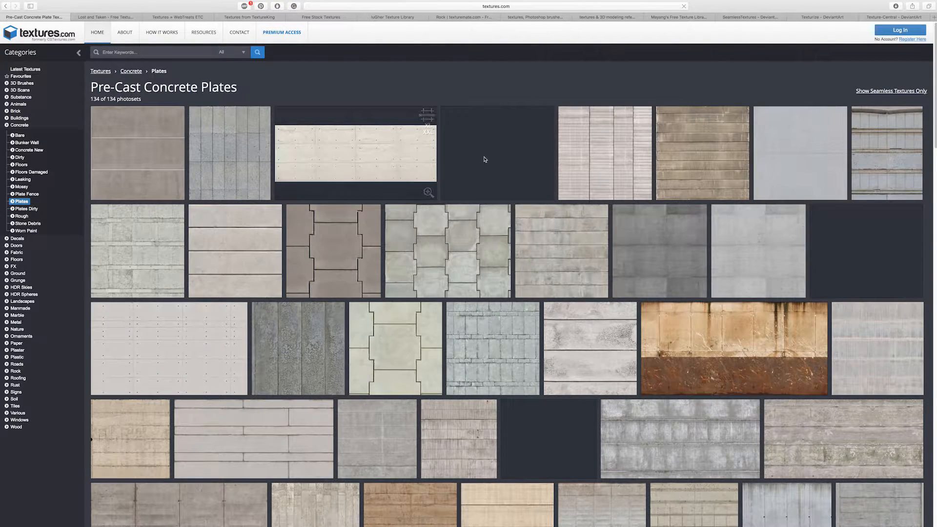
scroll("down", 3)
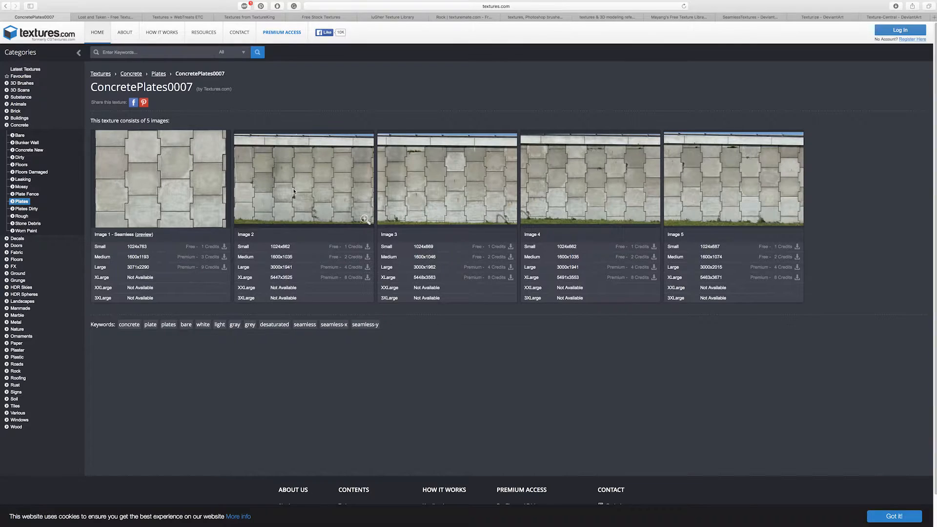
mouse_move(174, 257)
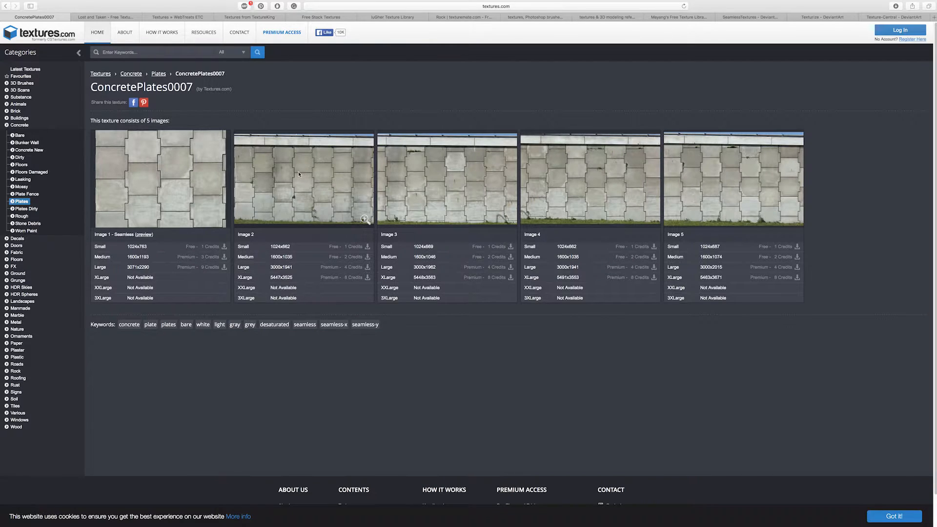
mouse_move(331, 122)
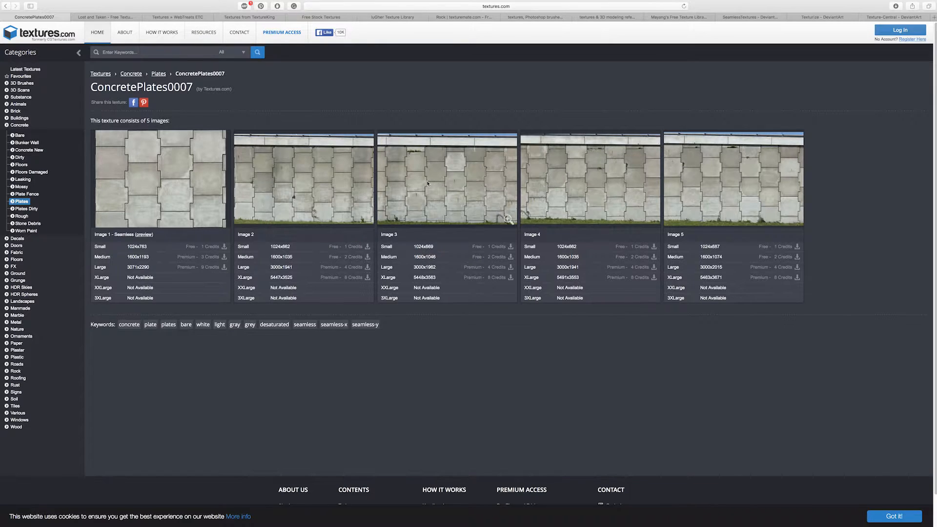
mouse_move(172, 105)
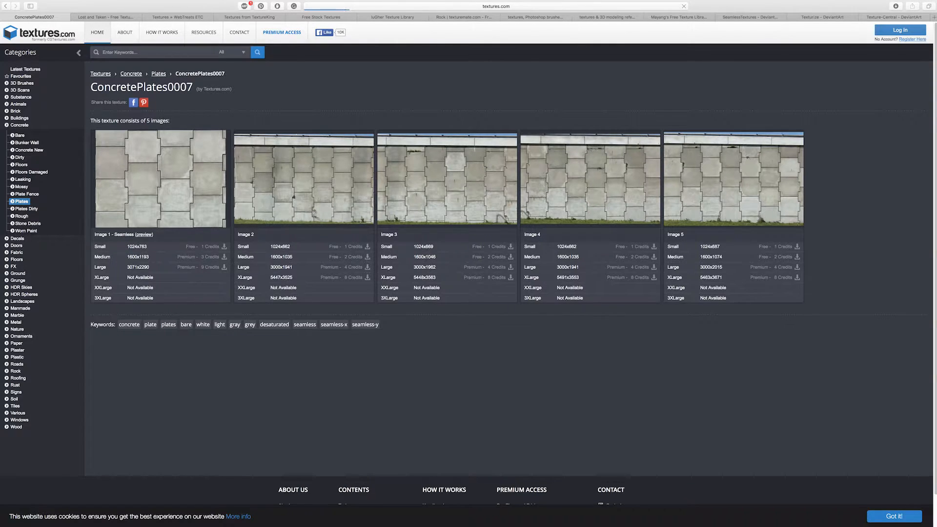
left_click(98, 32)
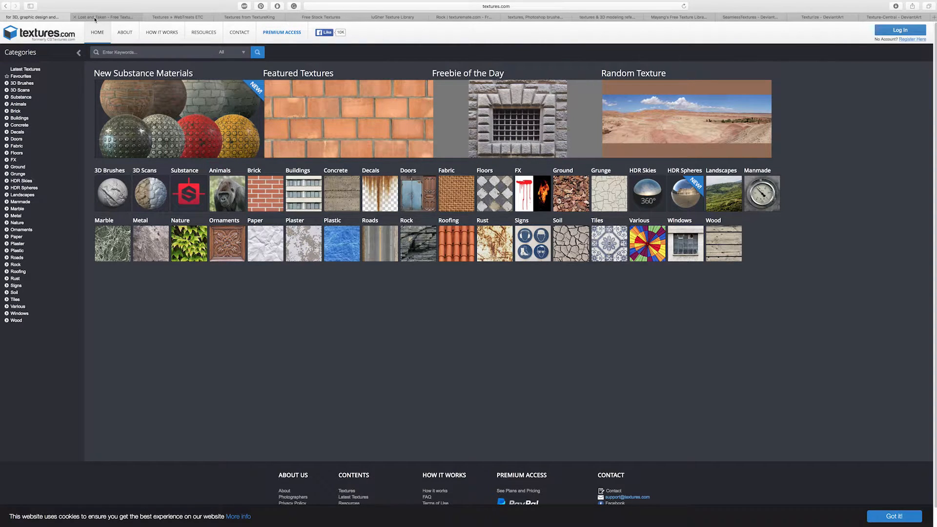
- Switch to Lost and Taken and browse into its Wood texture category
left_click(106, 16)
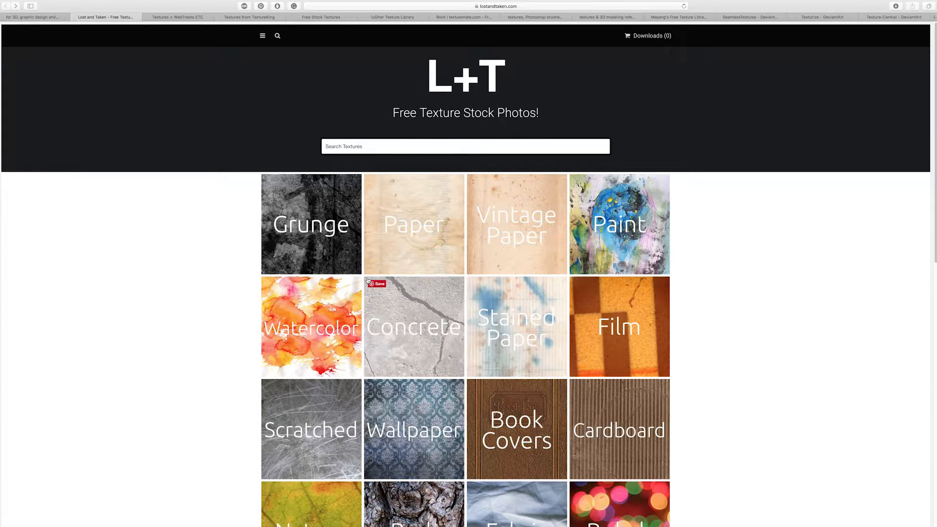
scroll("down", 3)
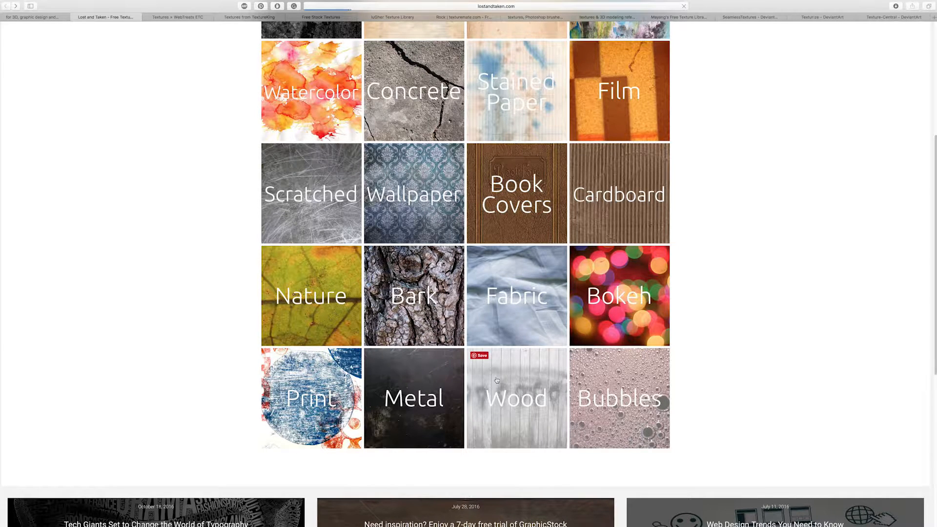
left_click(517, 398)
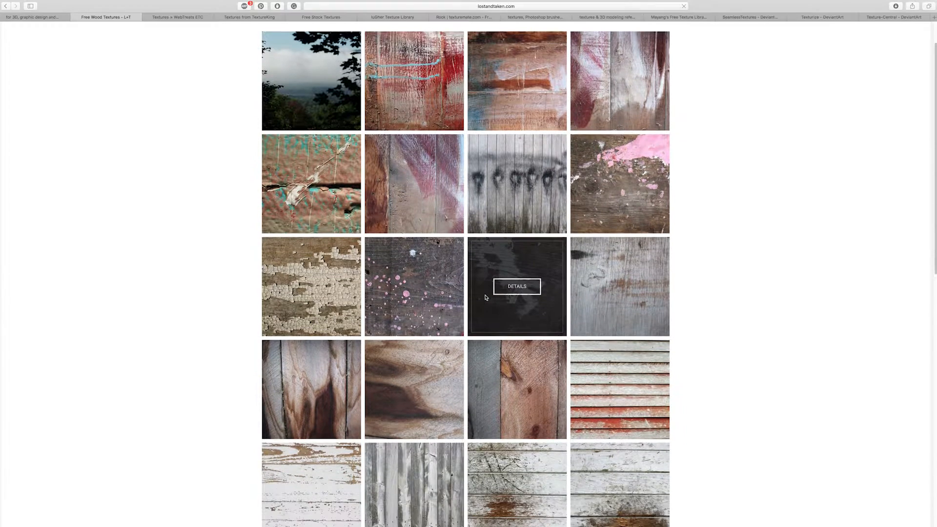
scroll("down", 3)
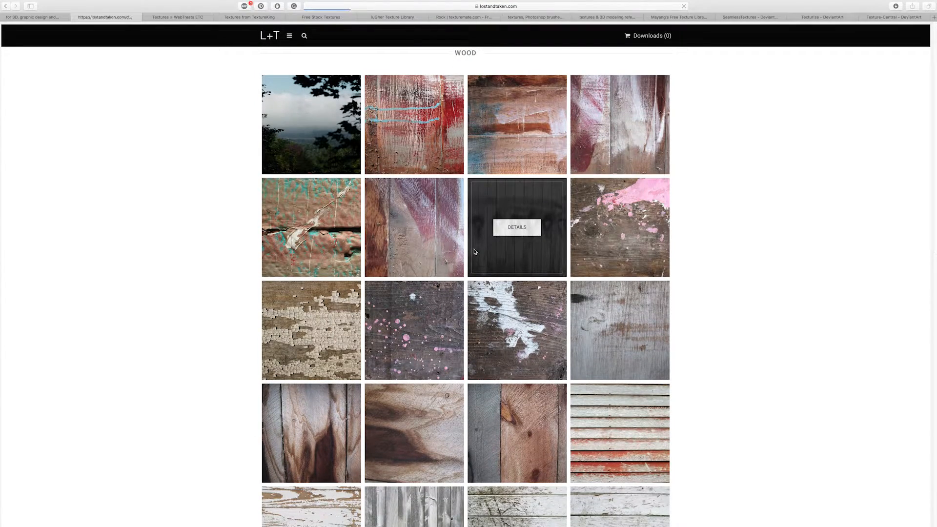
- Add the Dirty Grungy Wood texture with spray marks to downloads at $0.00
left_click(517, 228)
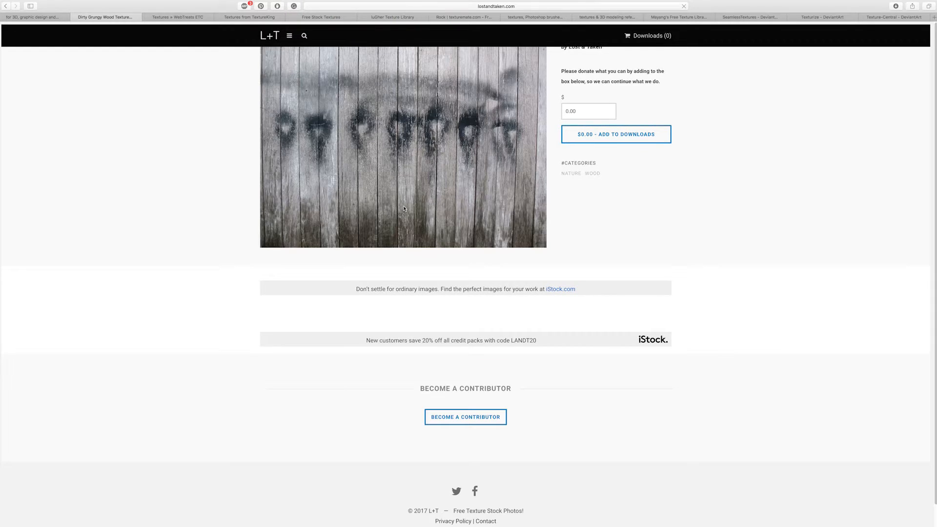
mouse_move(564, 227)
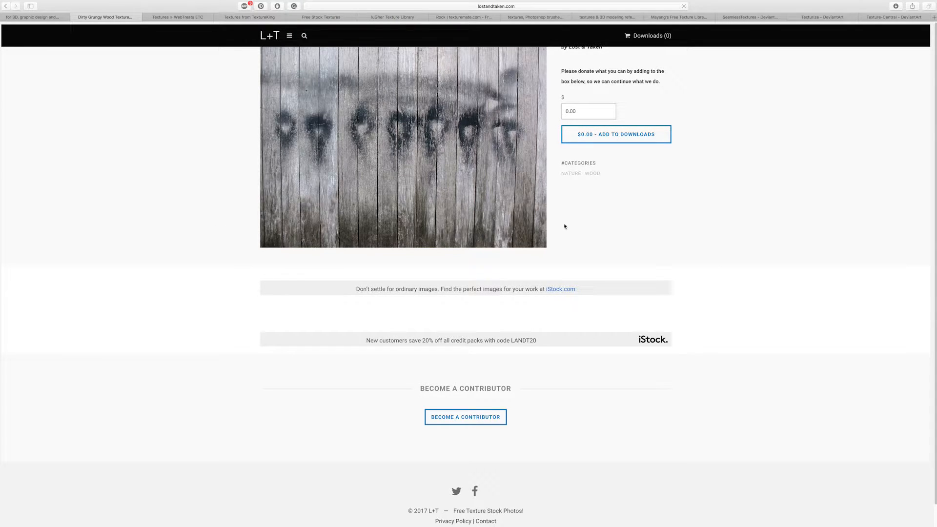
mouse_move(564, 62)
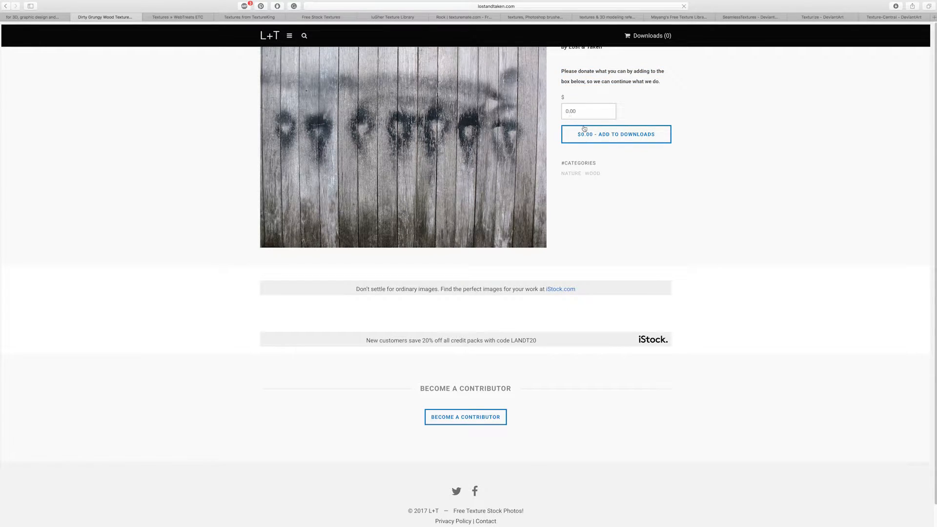
left_click(616, 133)
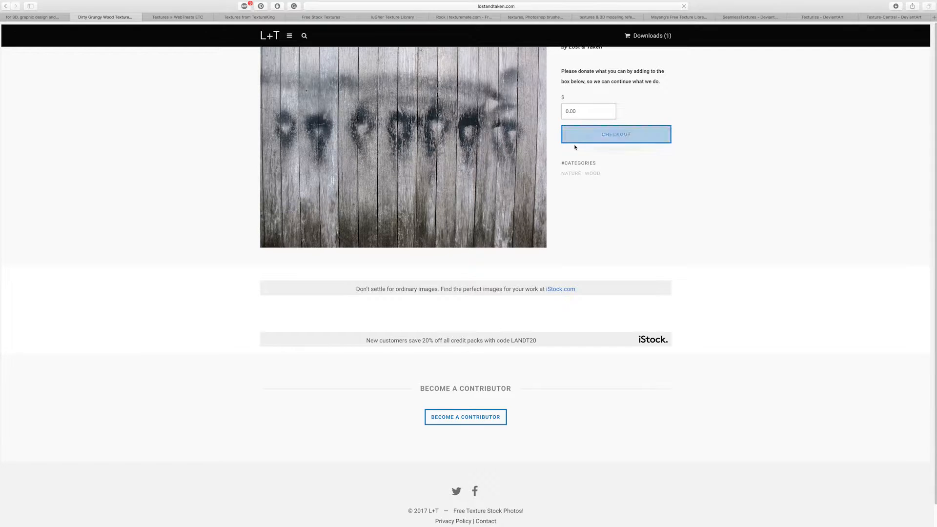
left_click(615, 134)
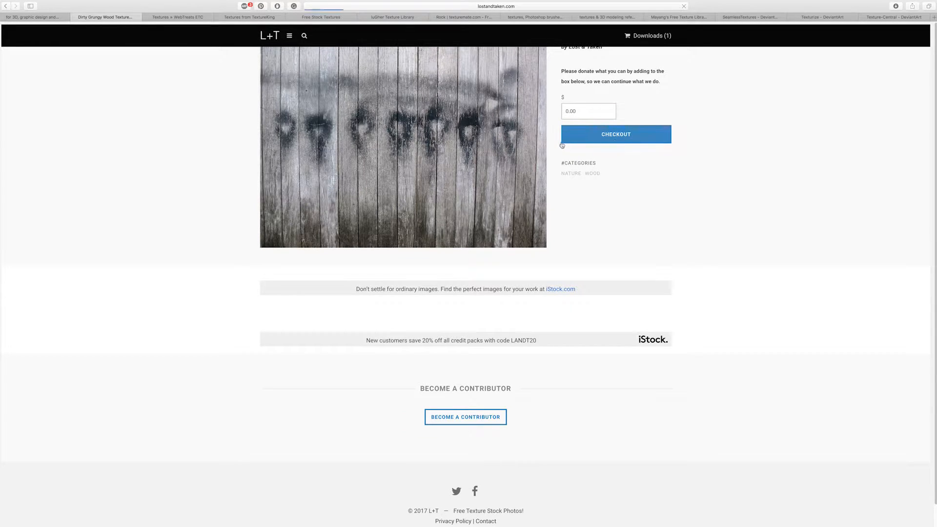
- Check out the wood texture and attempt purchase, revealing email and first-name errors
left_click(616, 133)
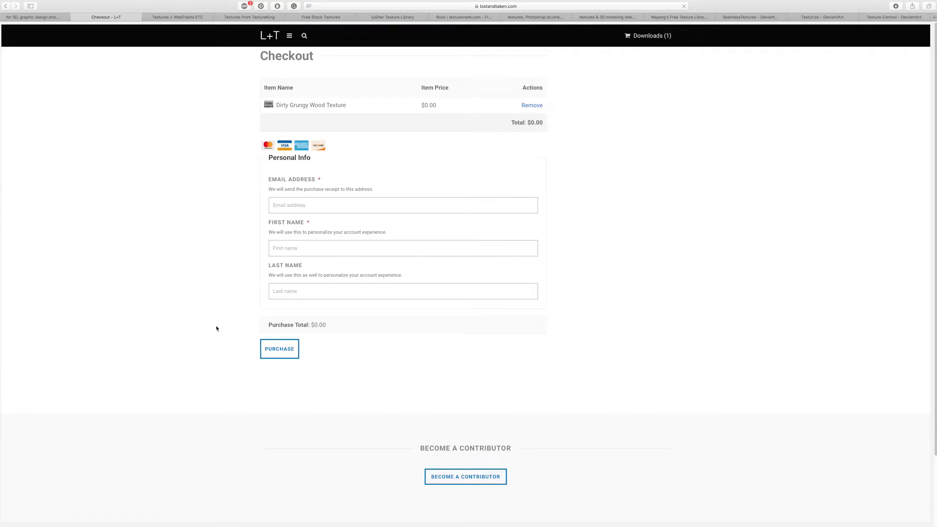
left_click(279, 349)
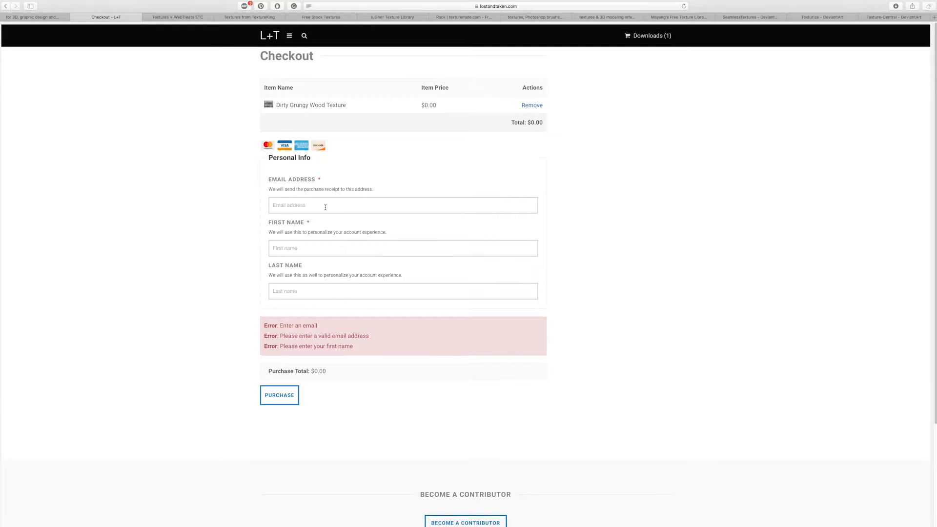
mouse_move(321, 261)
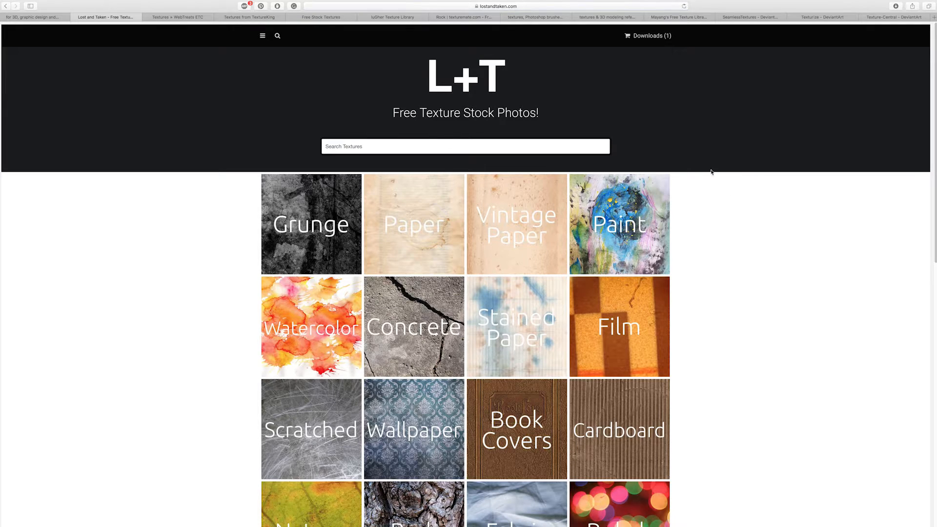
mouse_move(183, 15)
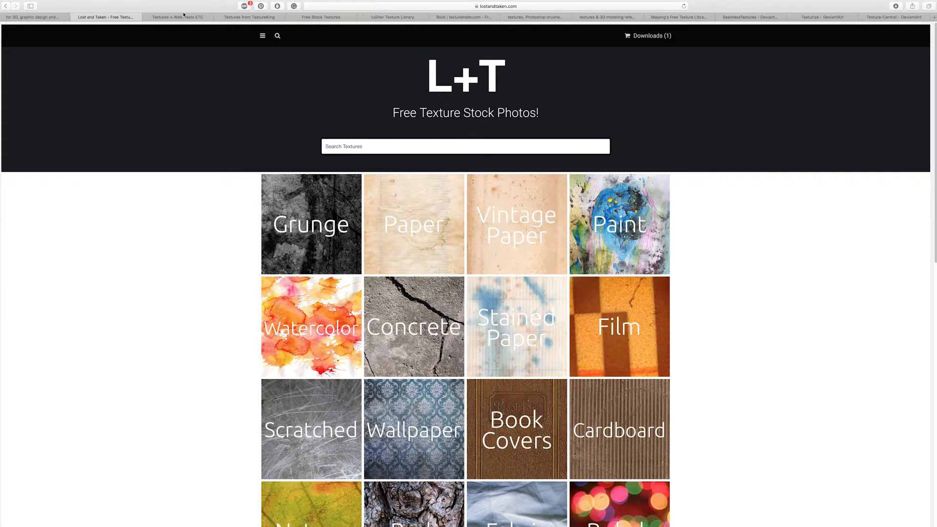
- Browse Lost and Taken's Grunge texture gallery
scroll("down", 3)
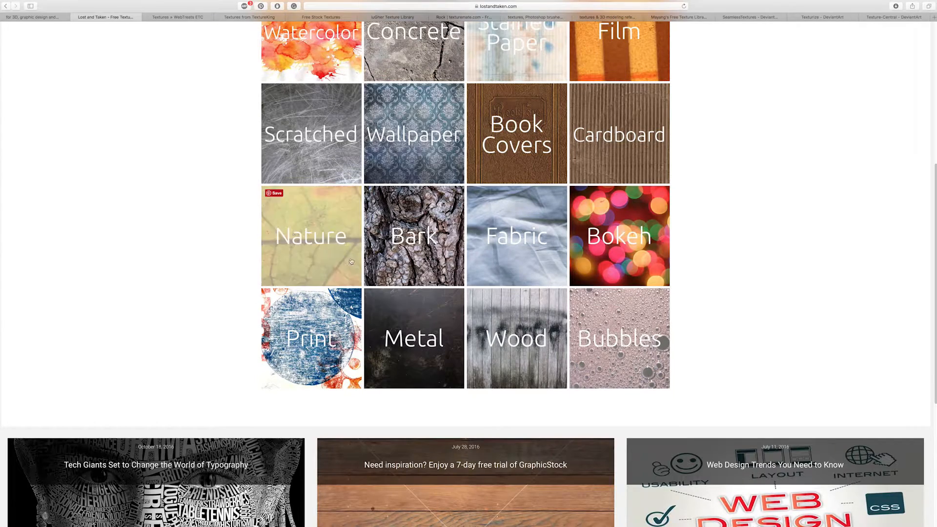
scroll("up", 3)
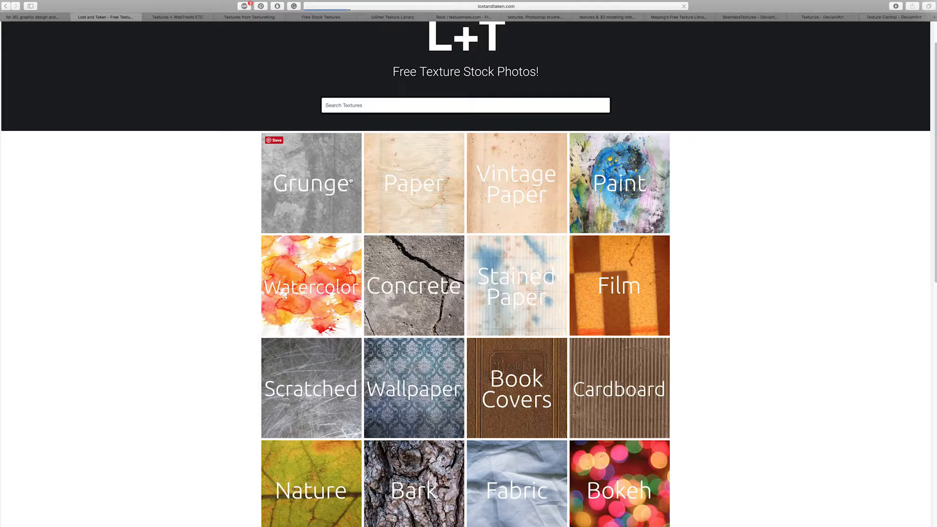
left_click(310, 183)
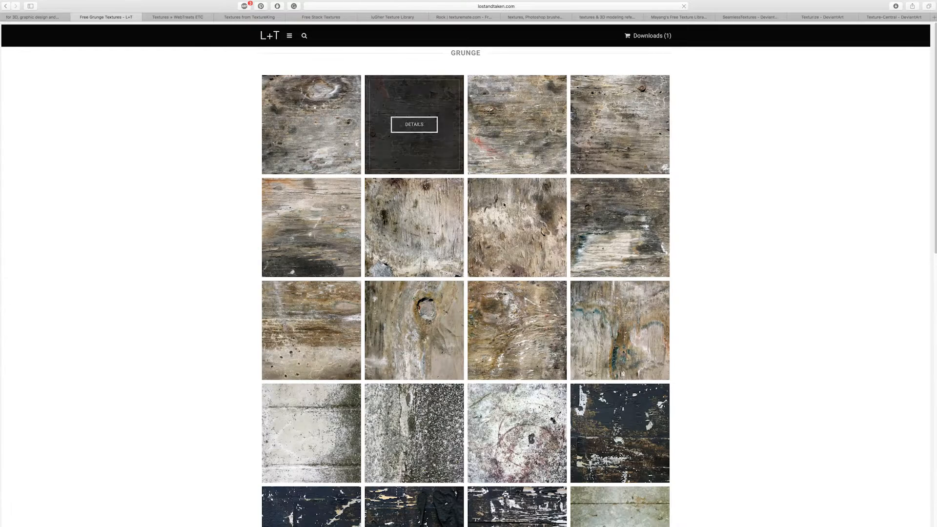
scroll("down", 3)
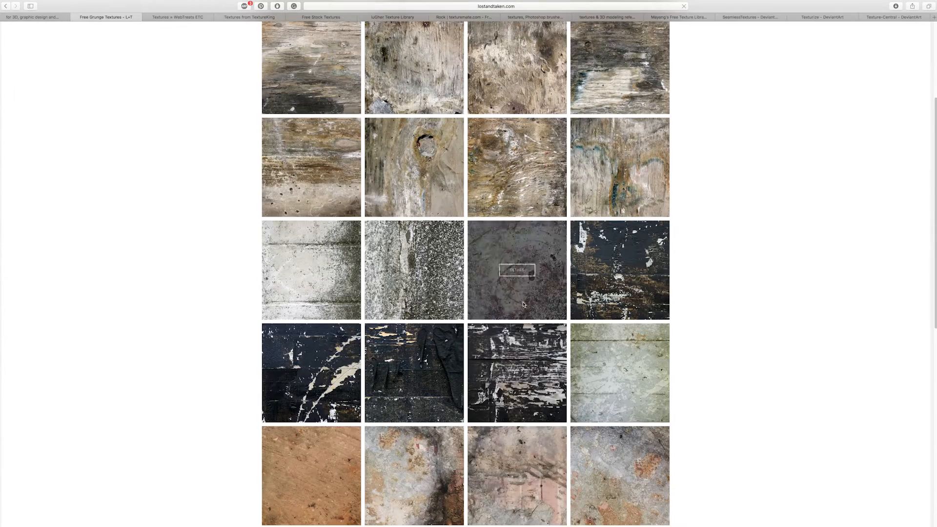
scroll("down", 3)
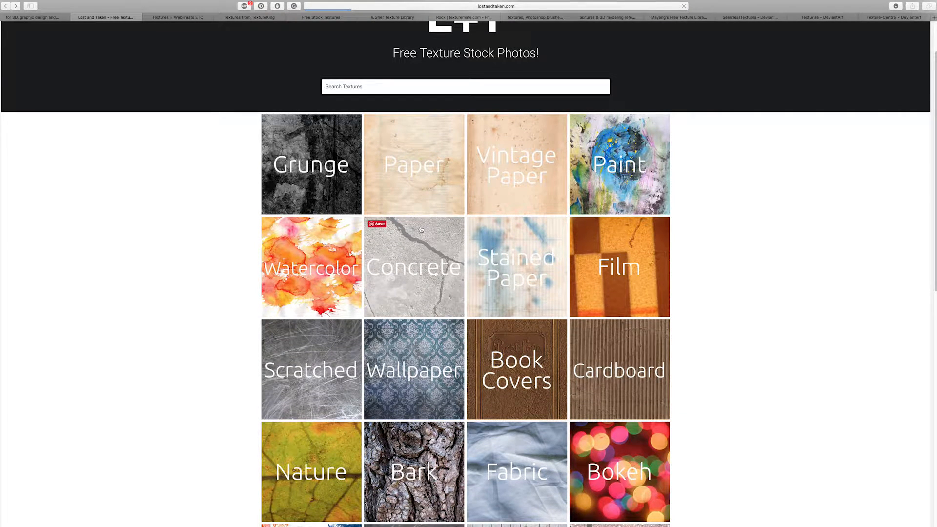
- Browse the Concrete texture gallery, then move to the WebTreats ETC tab
left_click(414, 267)
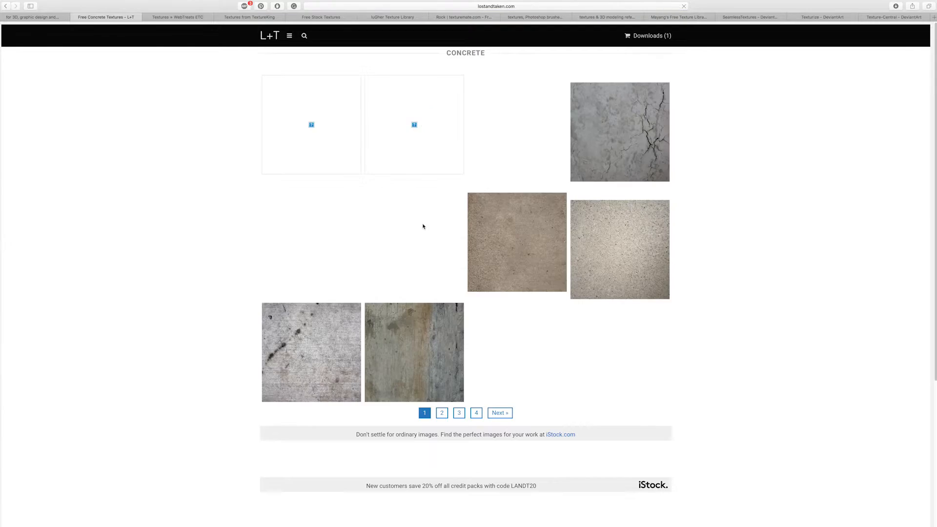
scroll("down", 3)
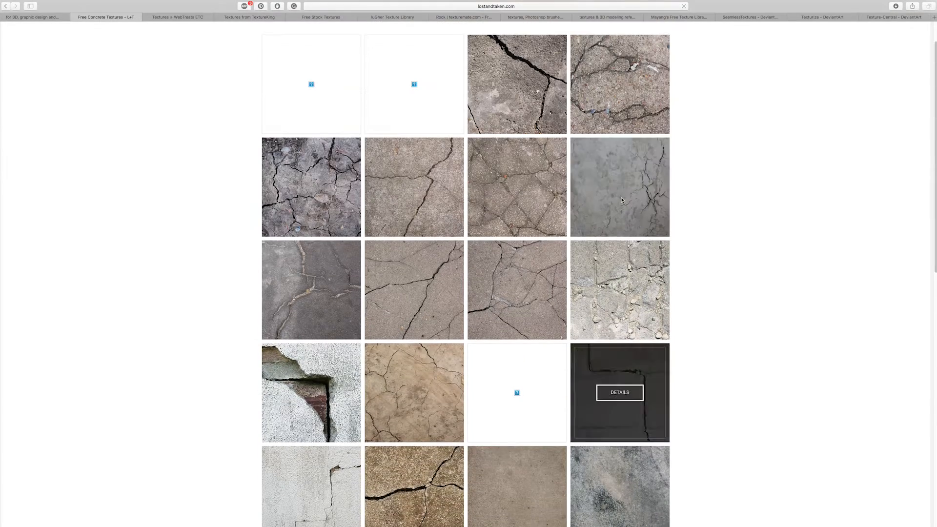
left_click(182, 17)
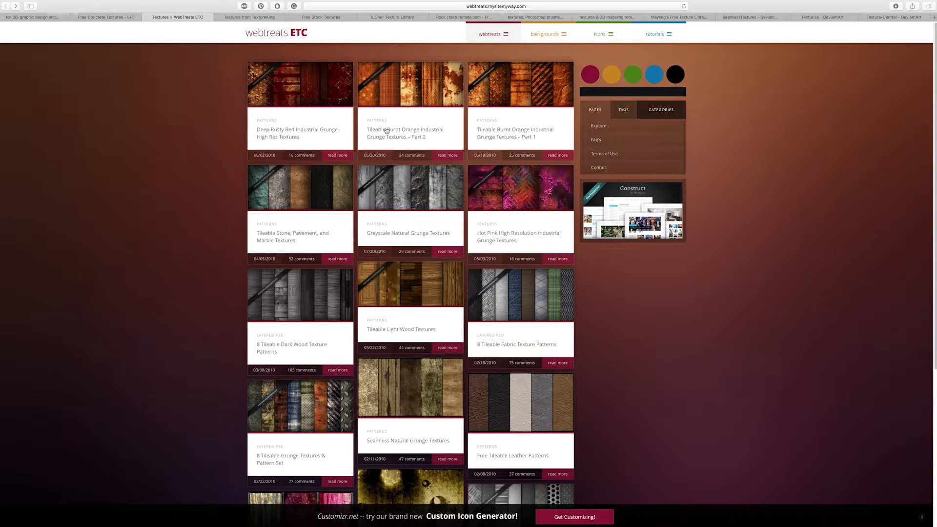
mouse_move(621, 309)
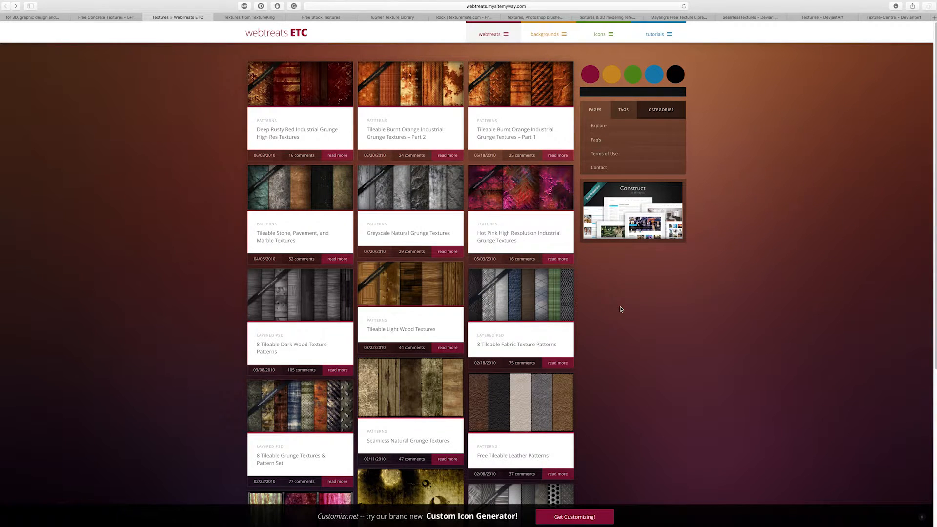
- Scroll the WebTreats ETC grid of grunge, wood, fabric and leather texture posts
scroll("down", 3)
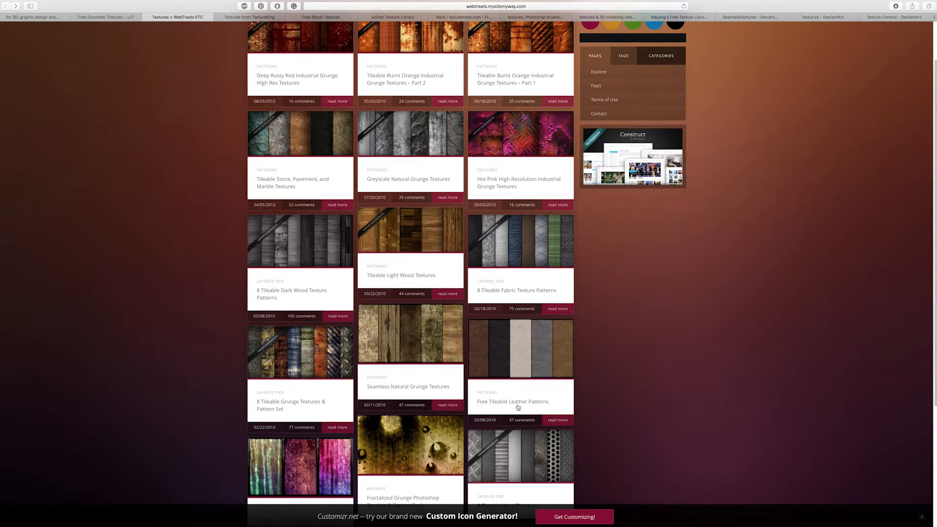
mouse_move(292, 248)
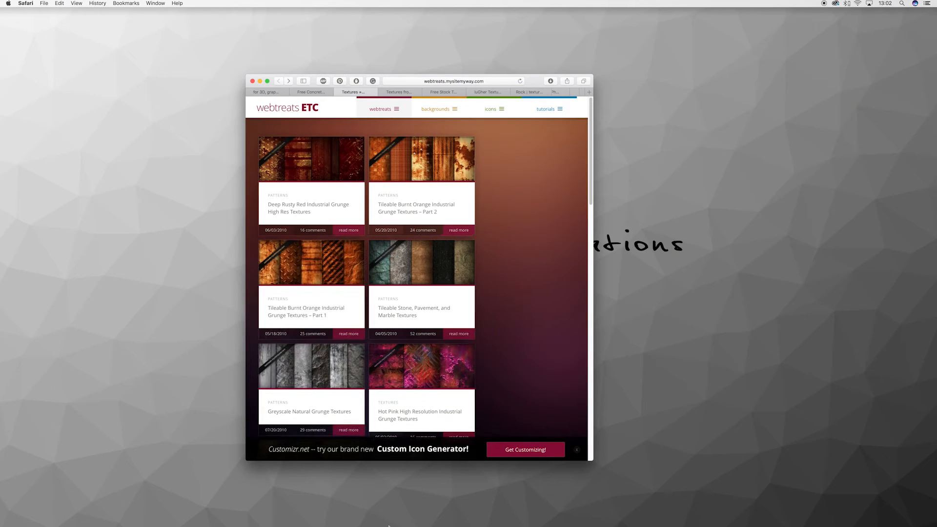
mouse_move(425, 513)
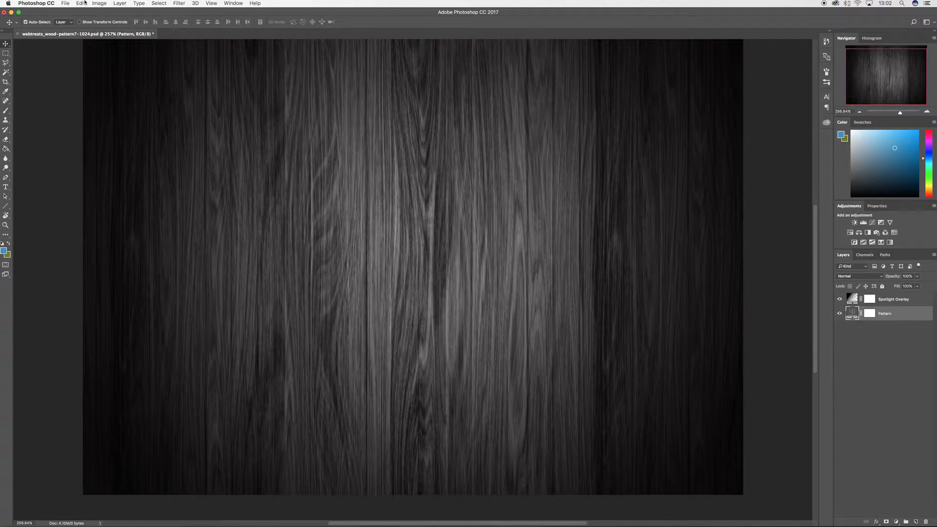
left_click(98, 4)
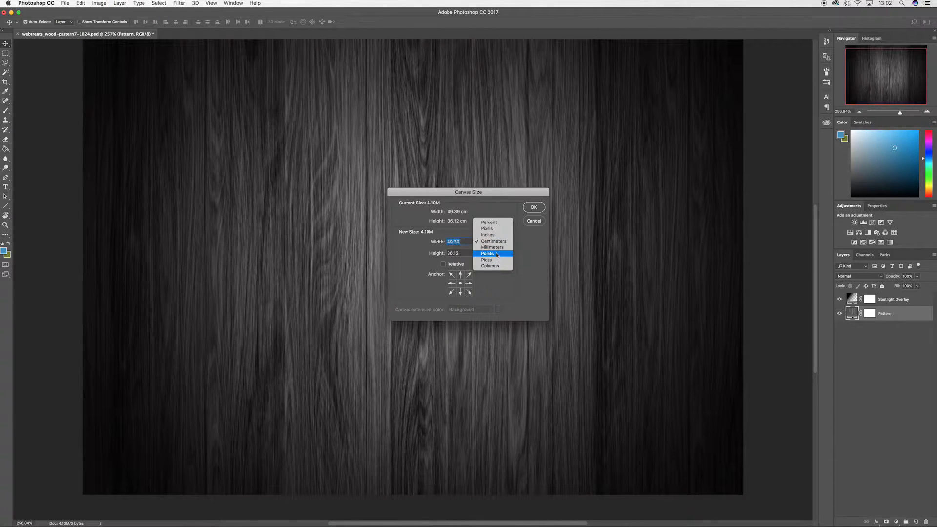
left_click(486, 228)
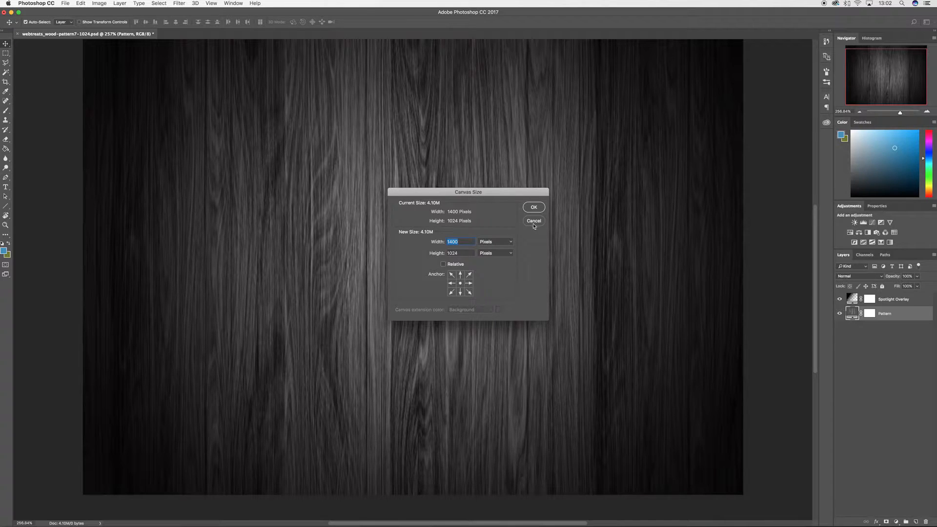
left_click(533, 221)
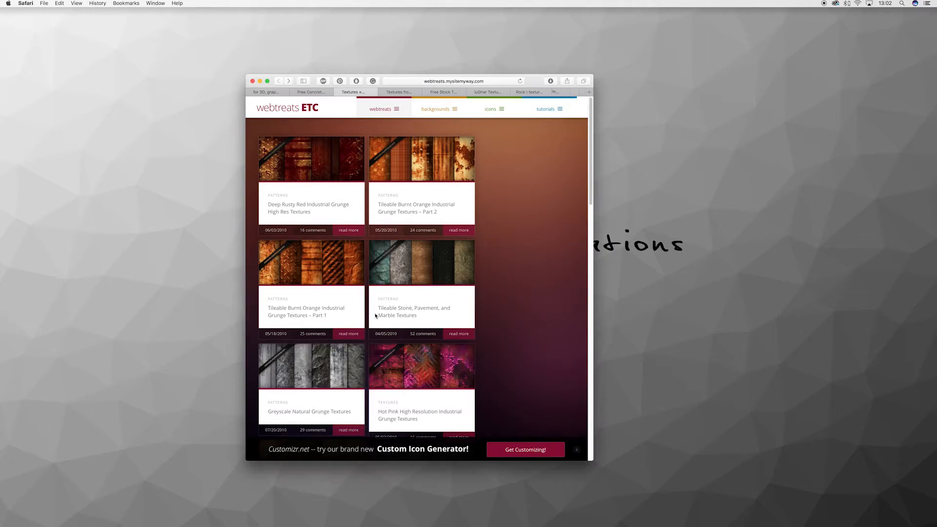
- Scroll the WebTreats ETC posts and bring the gallery back into the Safari window
scroll("down", 3)
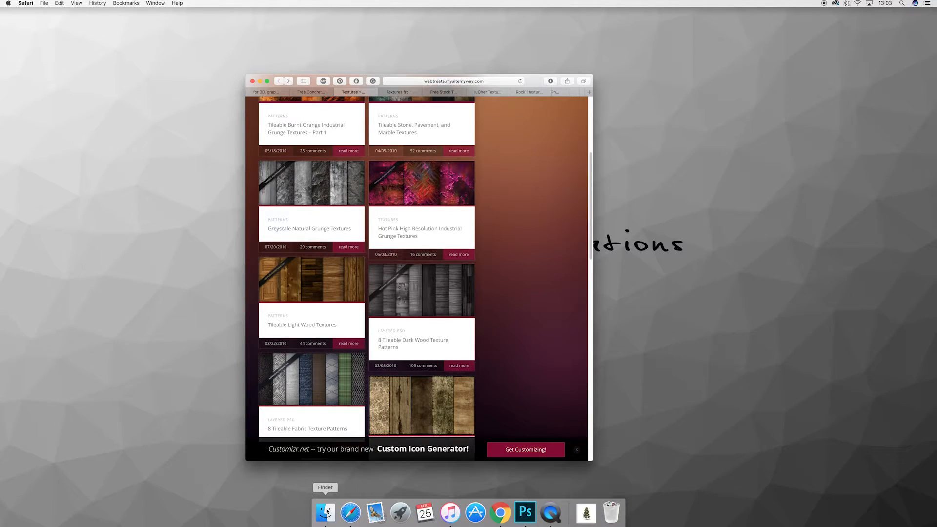
left_click(324, 513)
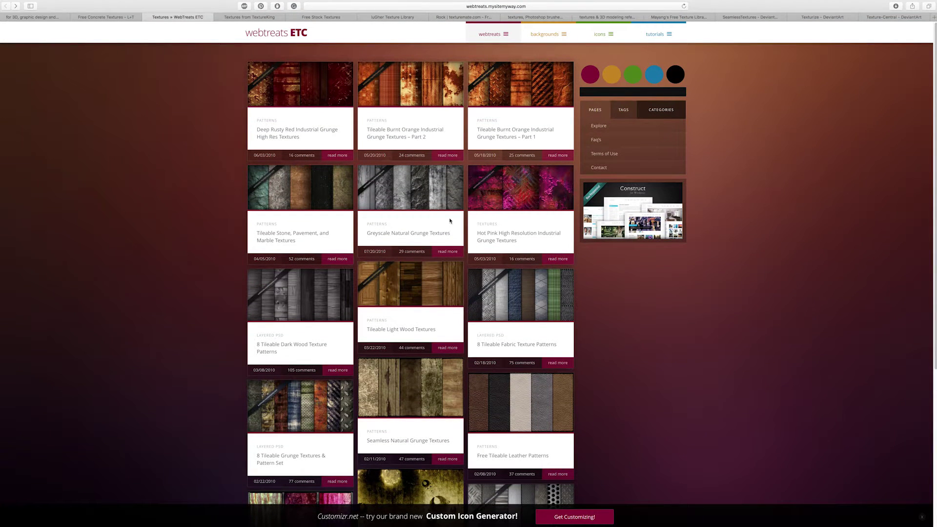
mouse_move(400, 175)
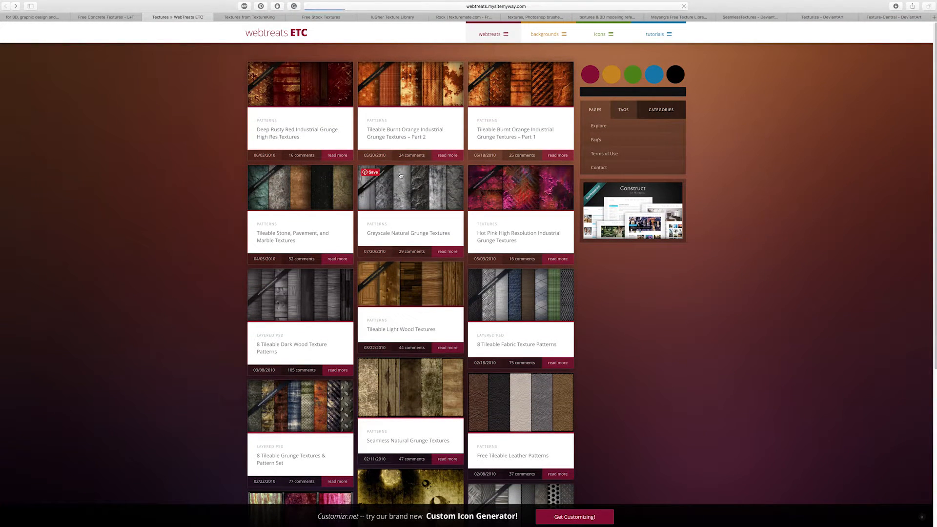
mouse_move(400, 201)
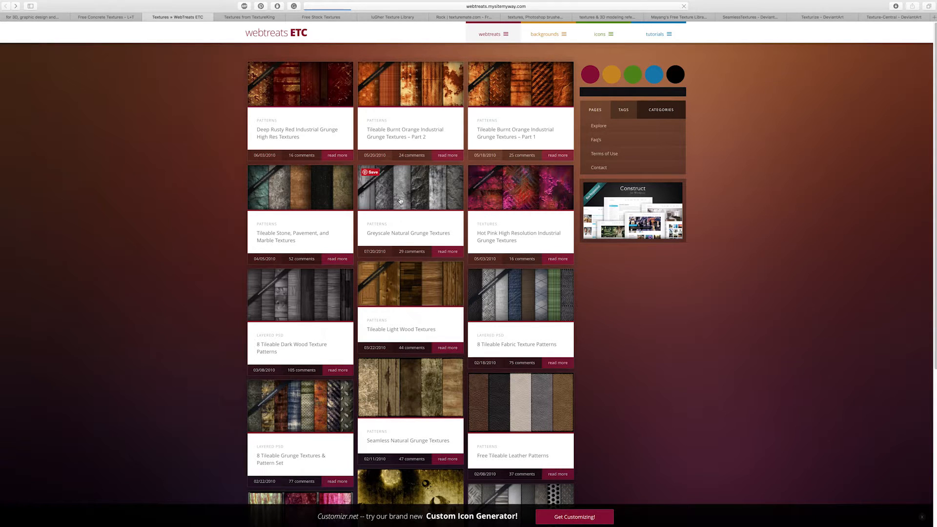
mouse_move(411, 193)
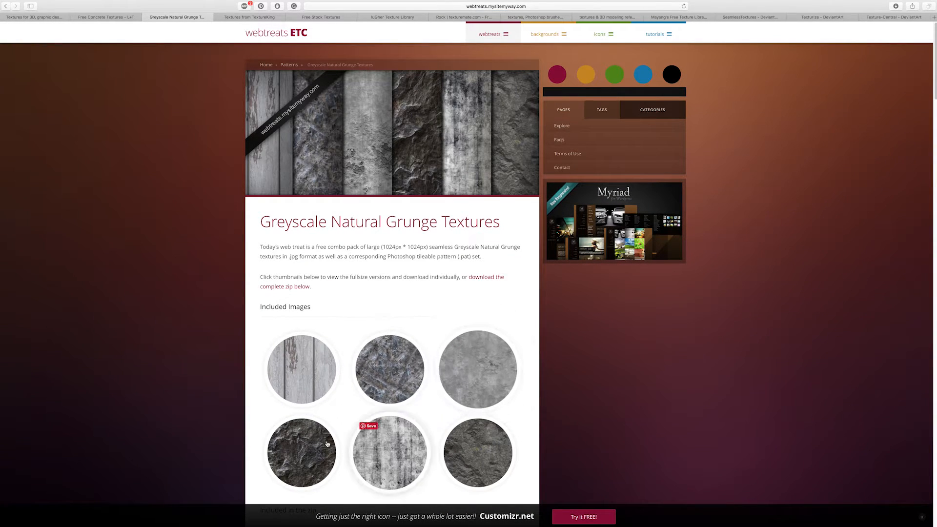
- Review the Greyscale Natural Grunge post's included images and zip contents, then go to TextureKing
scroll("down", 3)
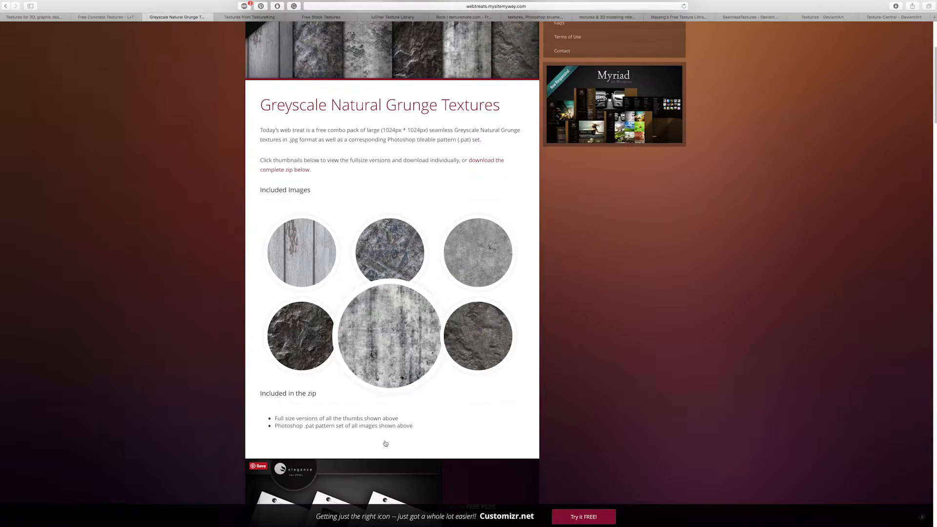
scroll("up", 3)
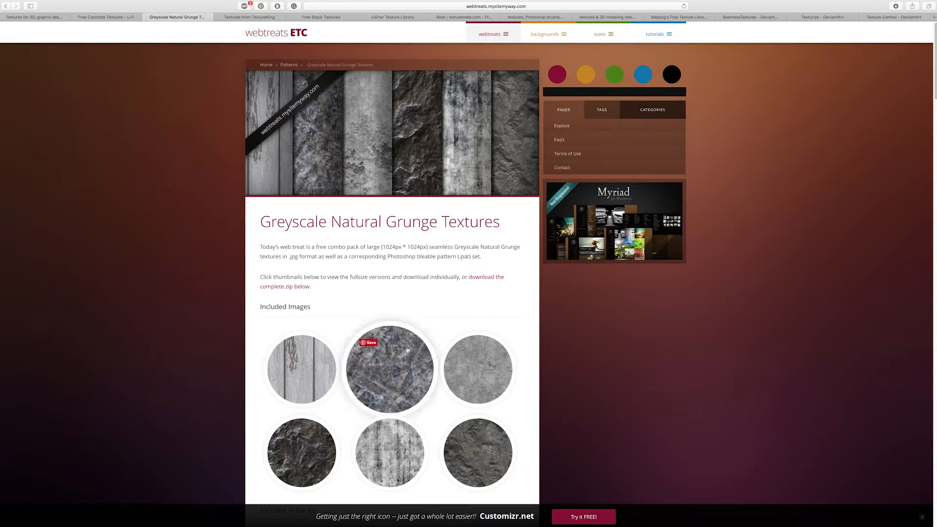
scroll("down", 3)
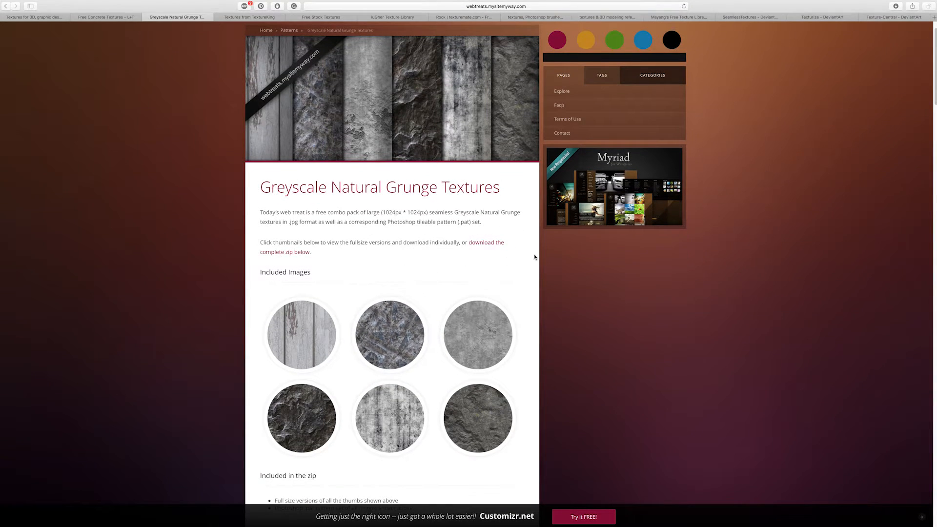
scroll("down", 3)
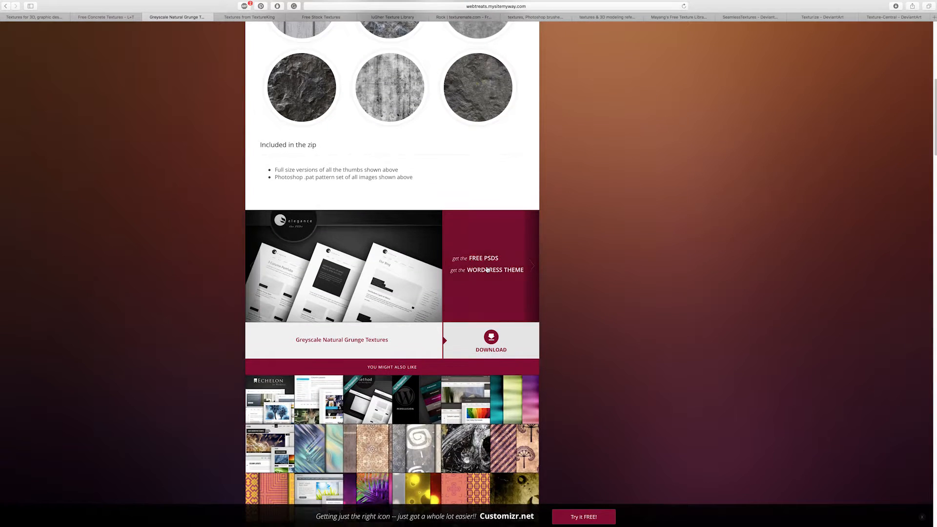
scroll("up", 3)
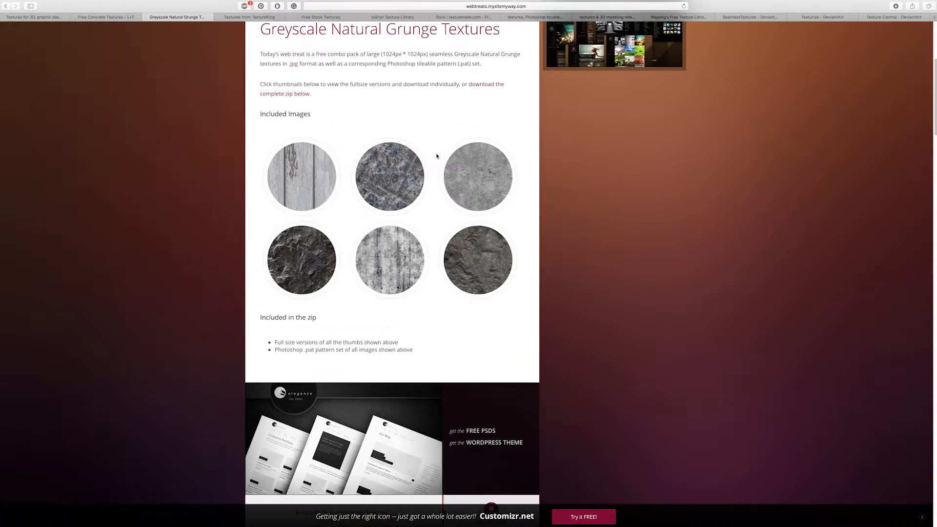
scroll("down", 3)
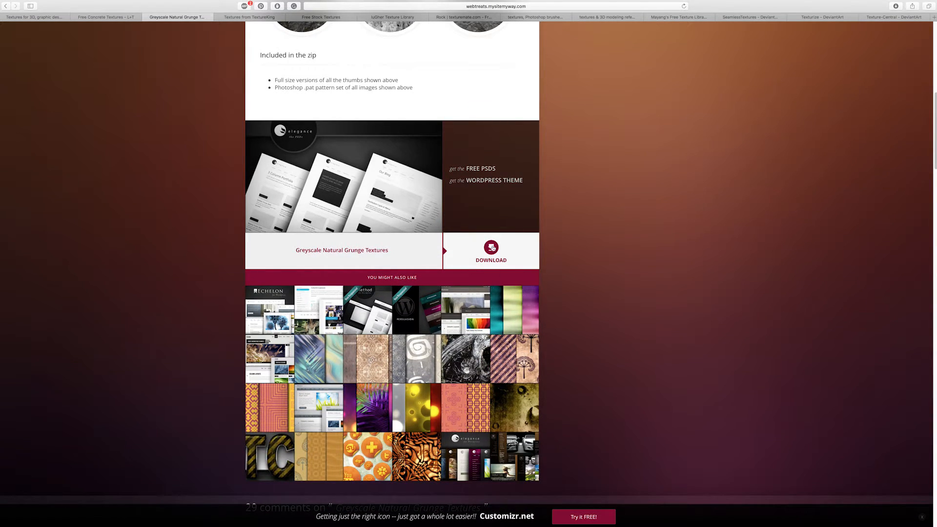
scroll("up", 3)
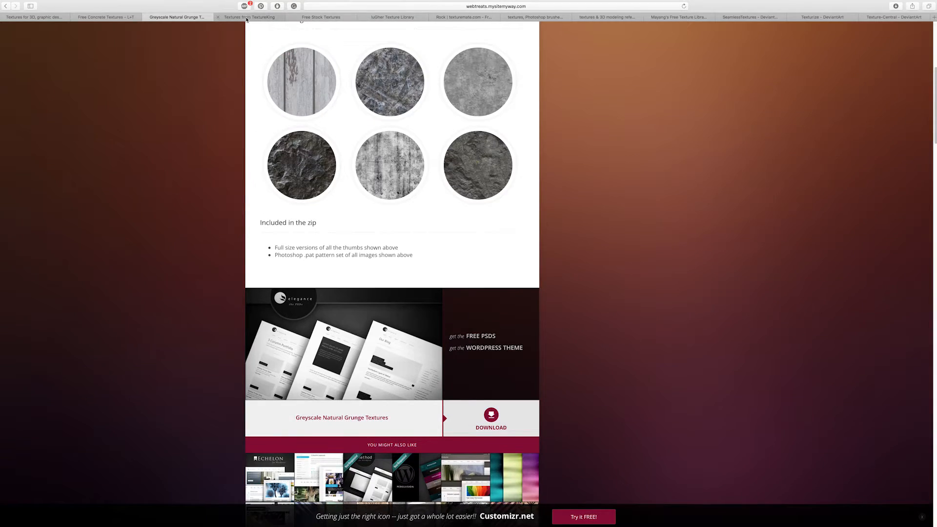
left_click(253, 17)
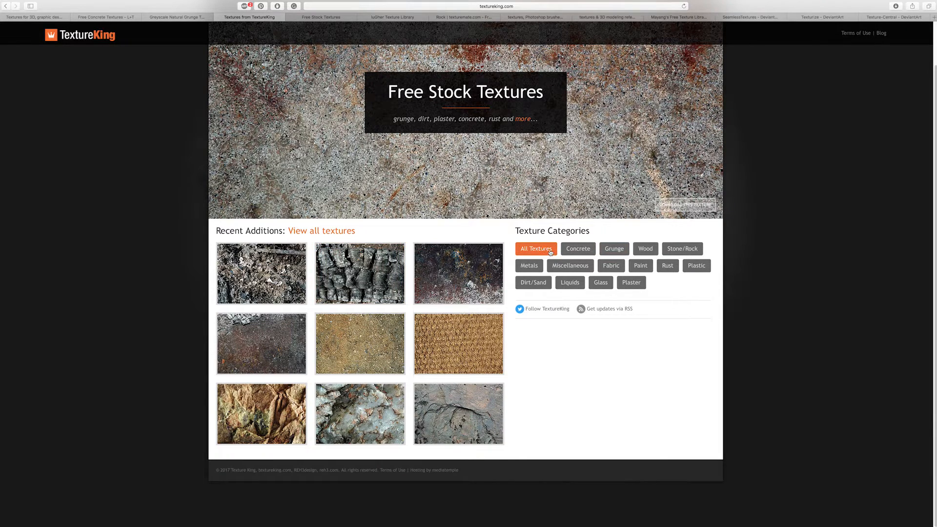
- View TextureKing's grey wooden planks texture full size, then move to Free Stock Textures
left_click(645, 248)
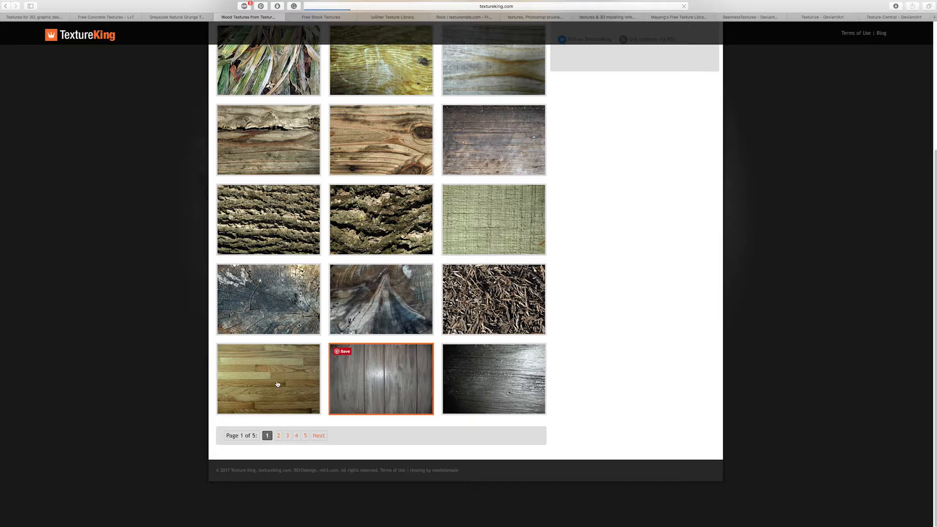
left_click(380, 378)
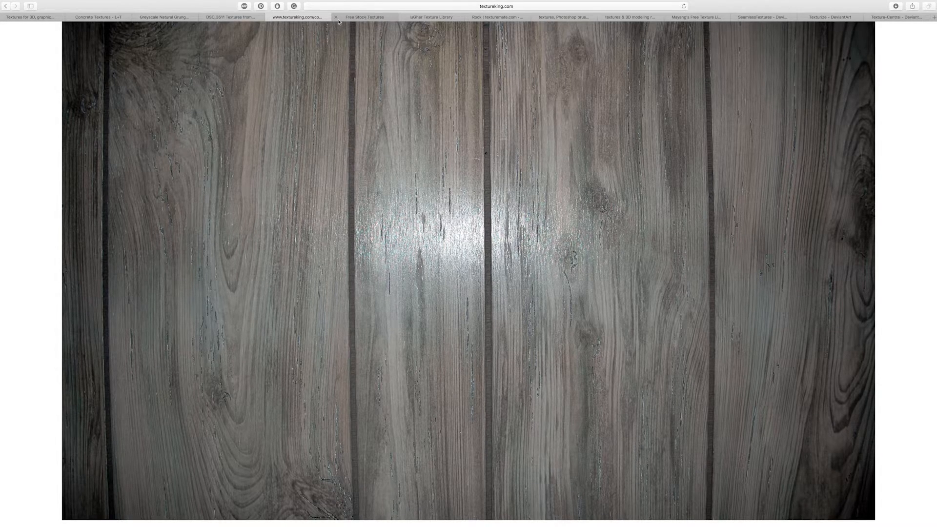
left_click(369, 23)
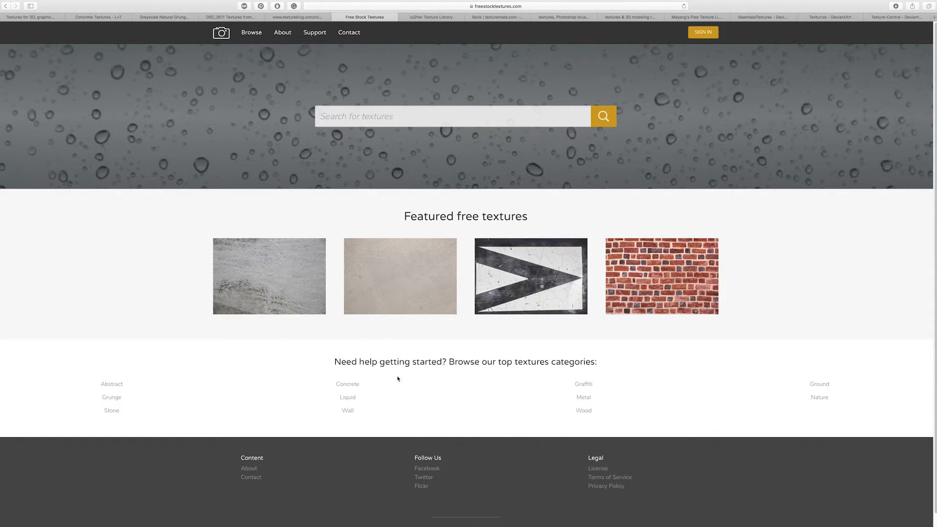
- Browse Free Stock Textures' Metal texture gallery
left_click(584, 397)
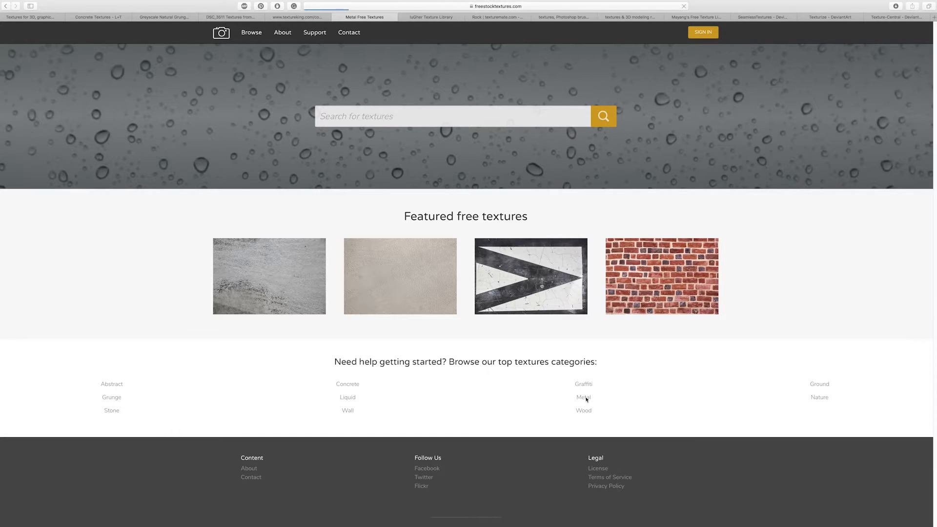
left_click(584, 397)
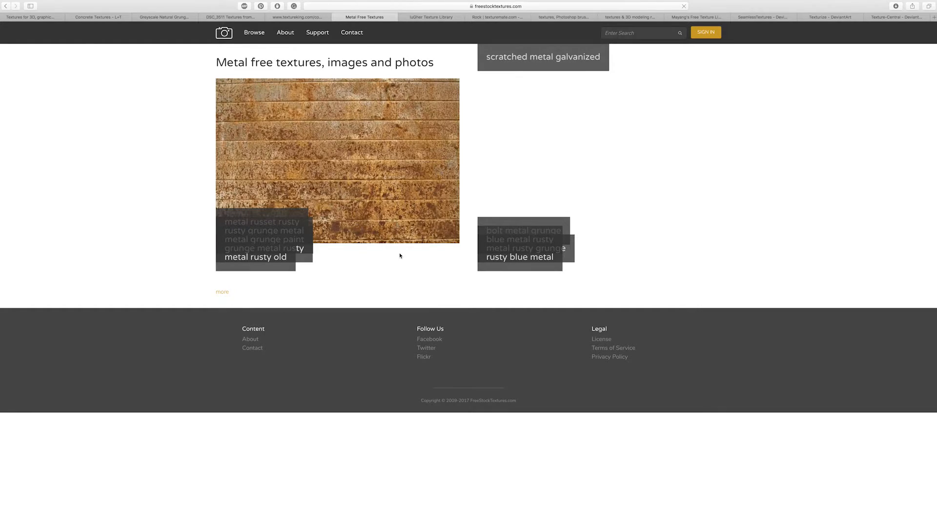
scroll("down", 3)
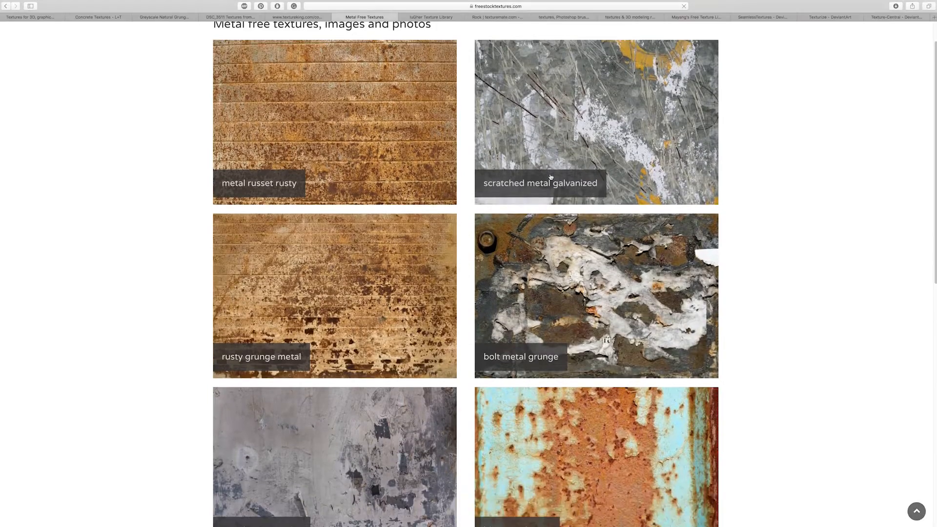
scroll("down", 3)
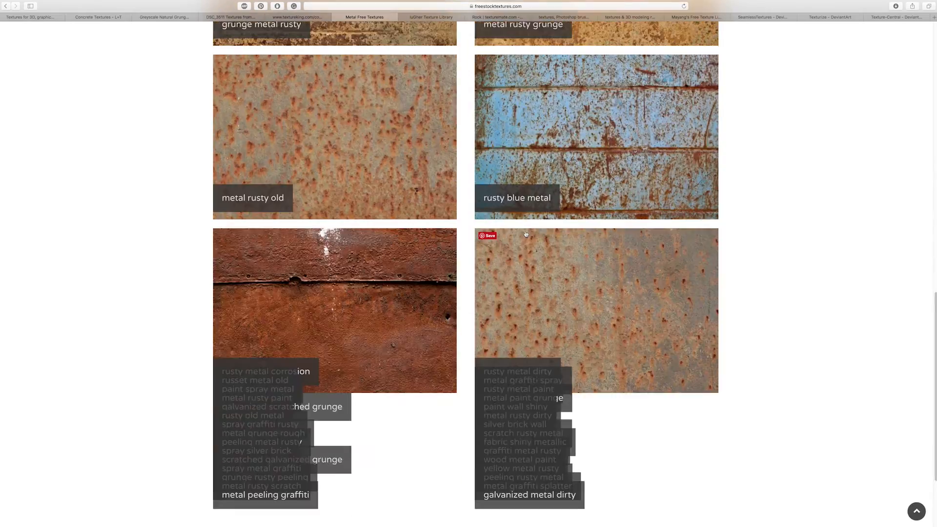
scroll("down", 3)
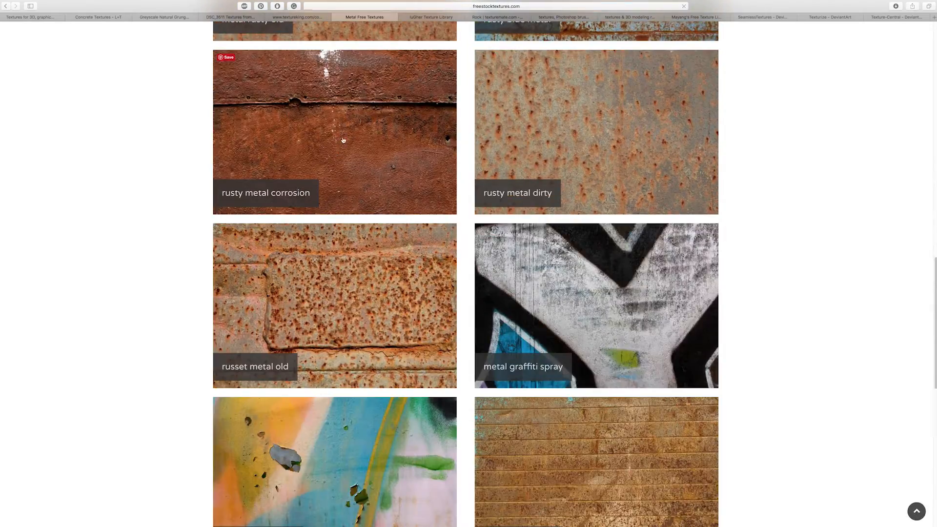
- View the Rusty Metal Corrosion texture page, then move to the luGher Texture library
left_click(343, 140)
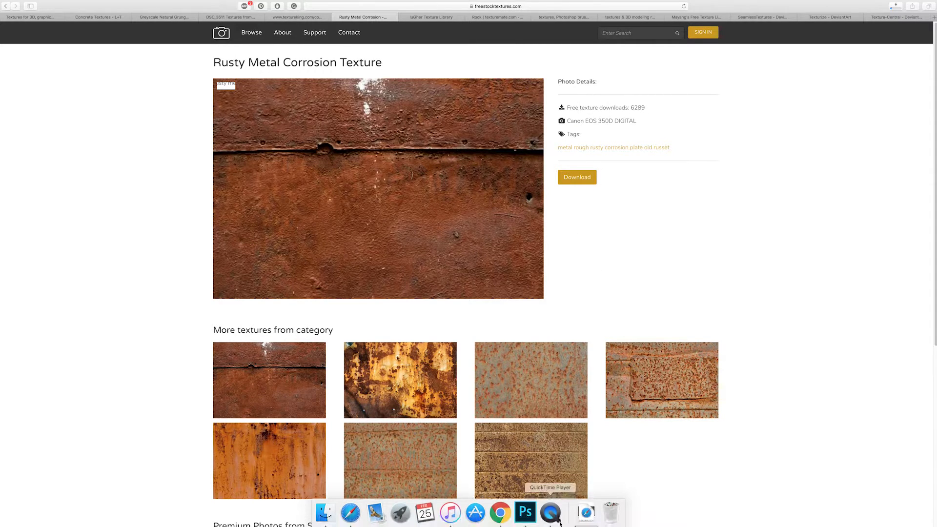
left_click(587, 512)
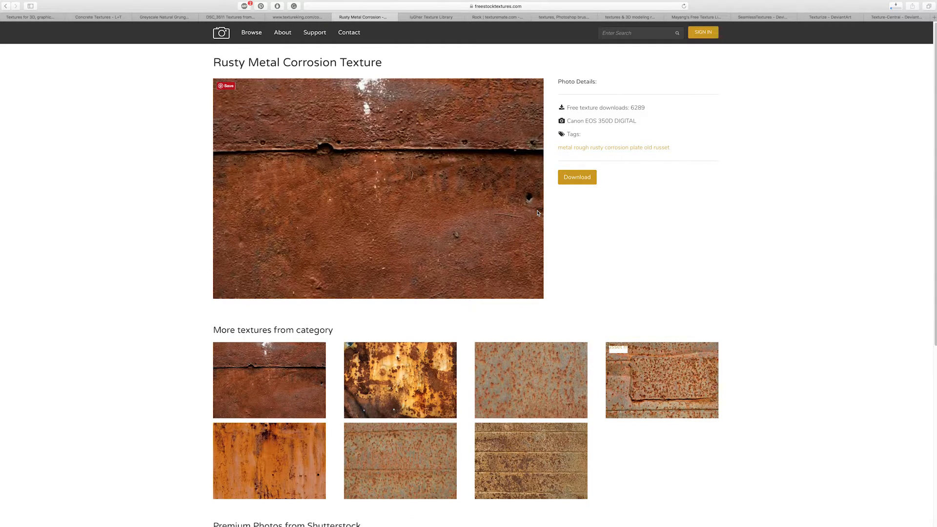
left_click(431, 16)
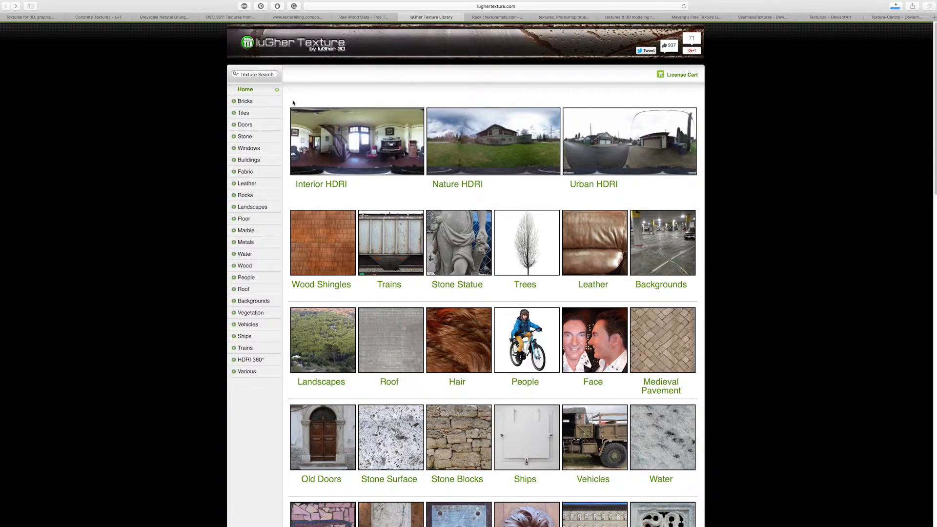
mouse_move(342, 66)
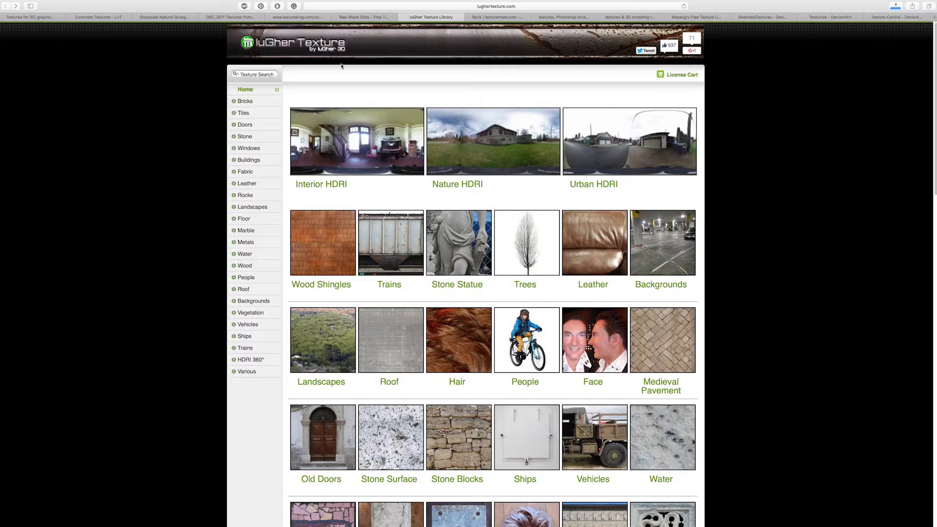
mouse_move(308, 120)
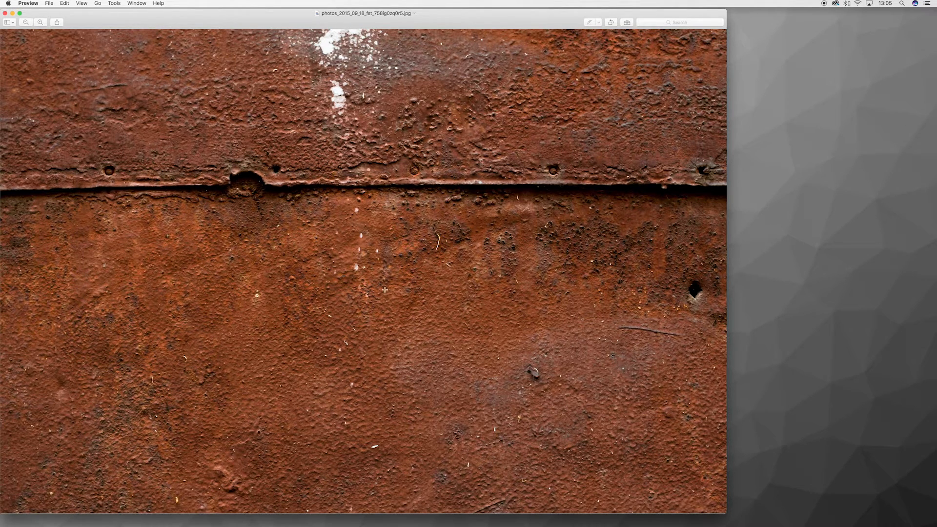
- Read the rusty metal image size as 3456×2304 pixels via Tools > Adjust Size, cancelling without changes
left_click(113, 4)
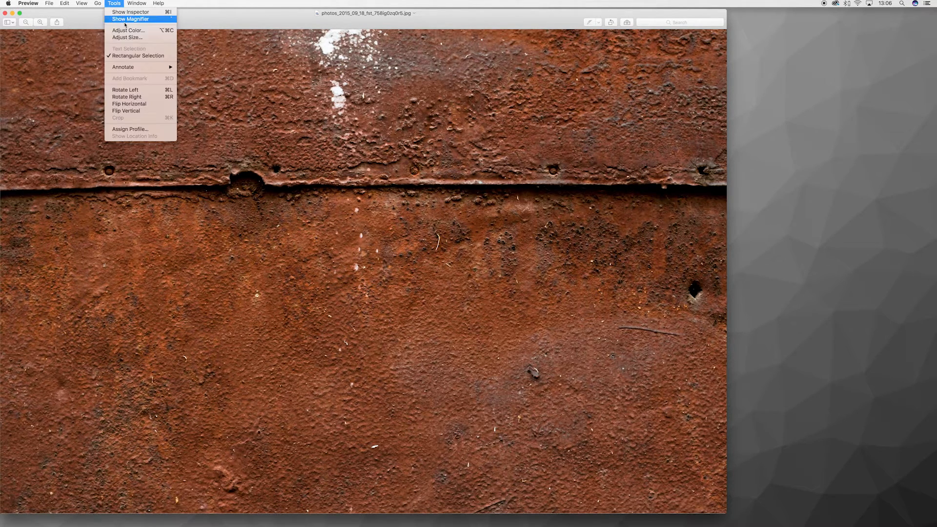
left_click(127, 29)
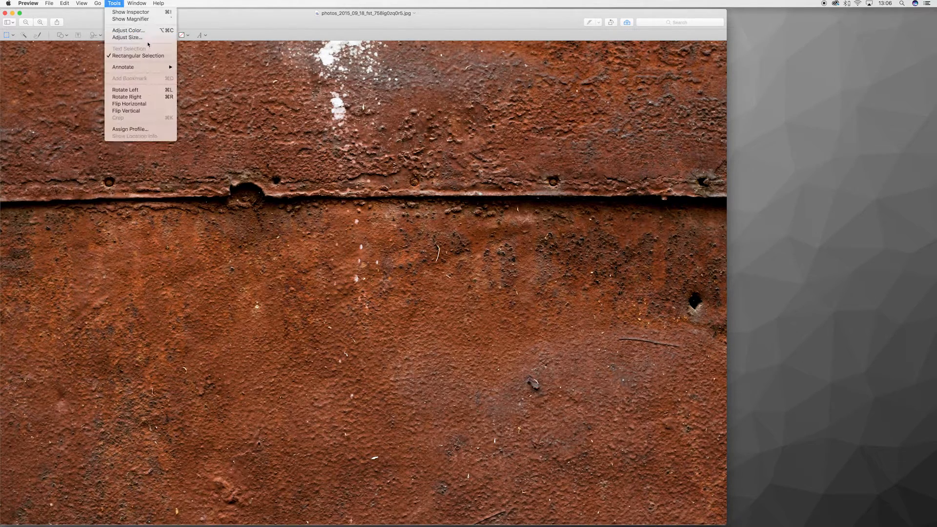
left_click(127, 37)
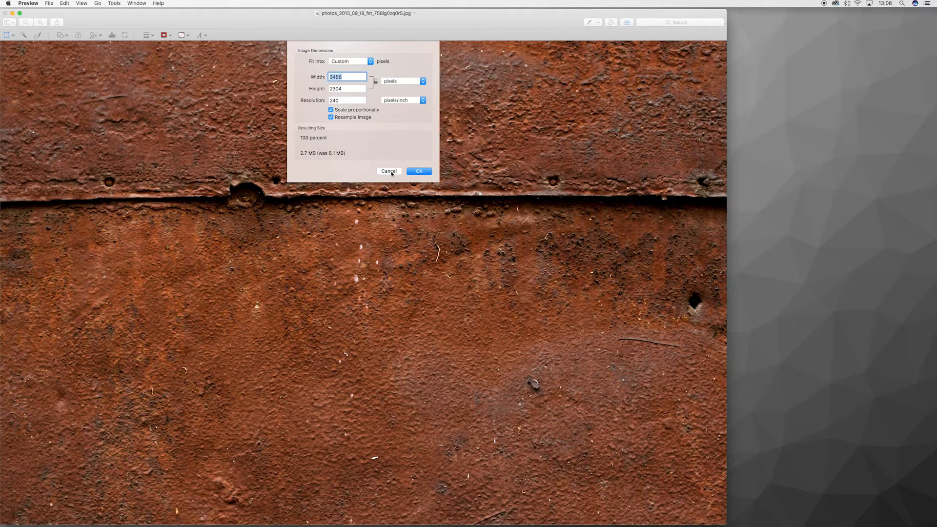
left_click(418, 171)
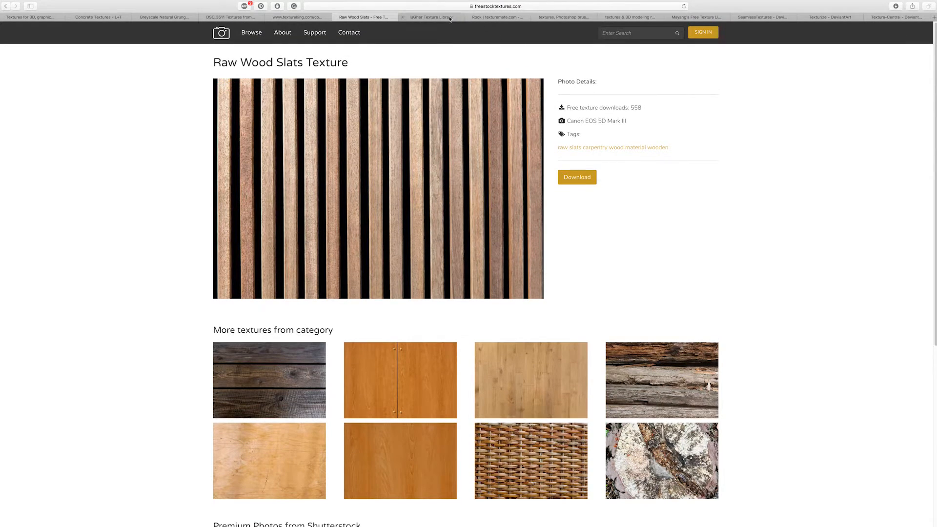
- Browse luGher Texture's home page and the Stone Blocks category listing
left_click(432, 18)
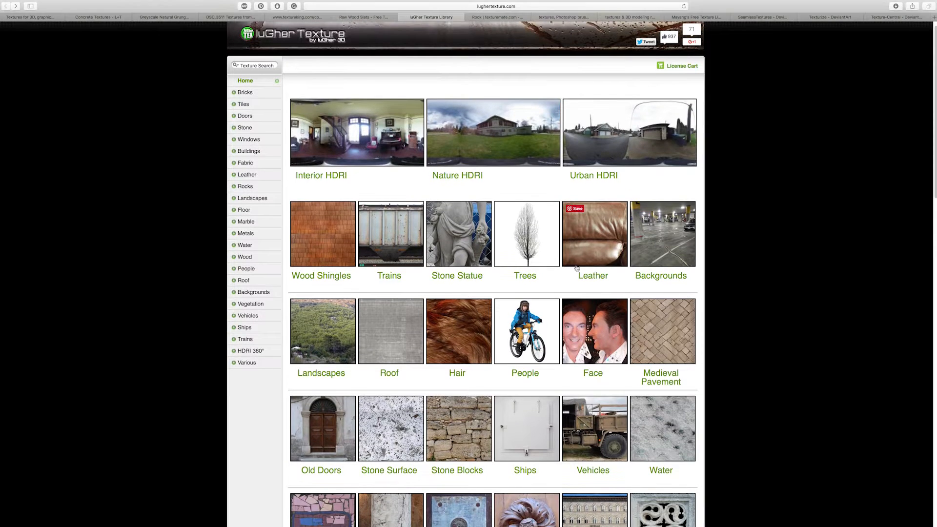
scroll("down", 3)
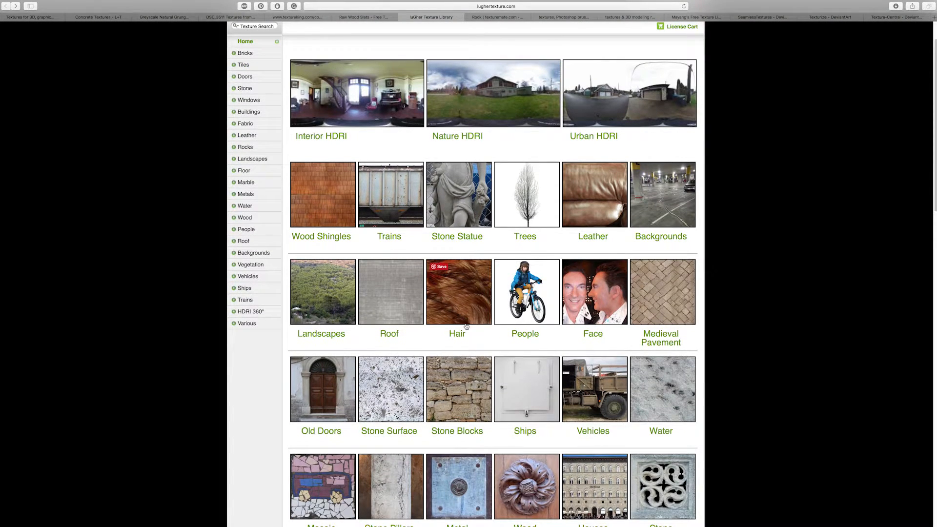
mouse_move(315, 84)
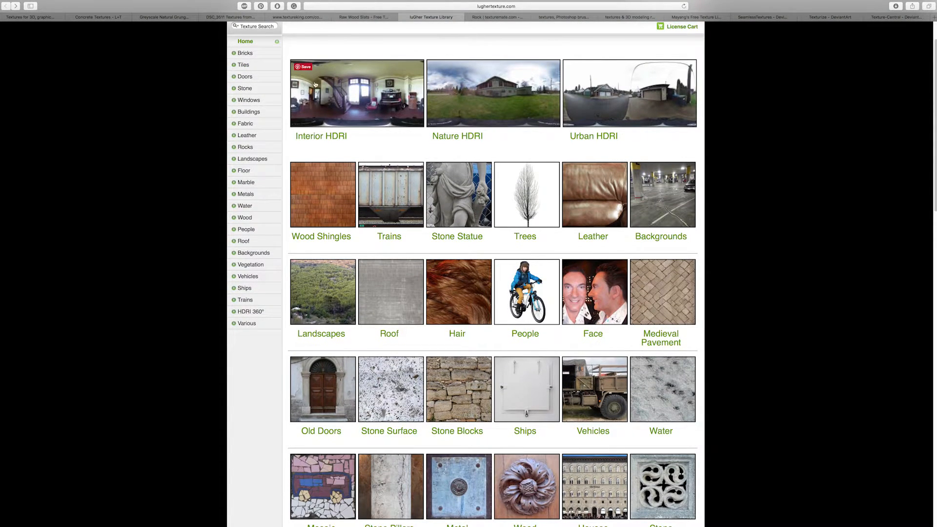
scroll("down", 3)
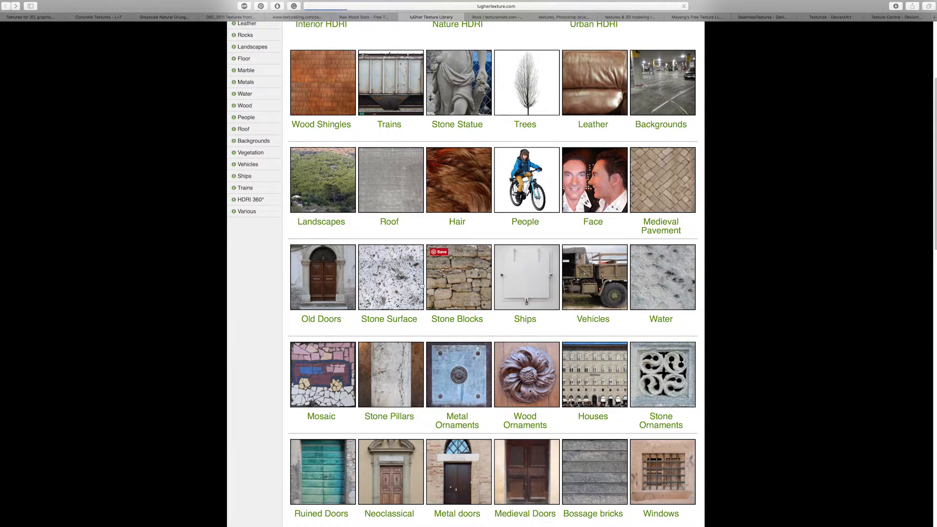
left_click(458, 277)
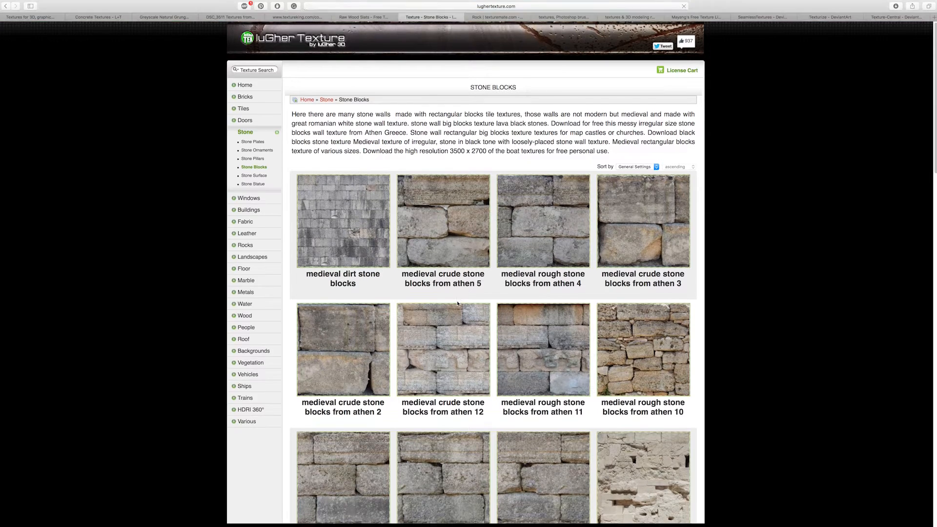
scroll("down", 3)
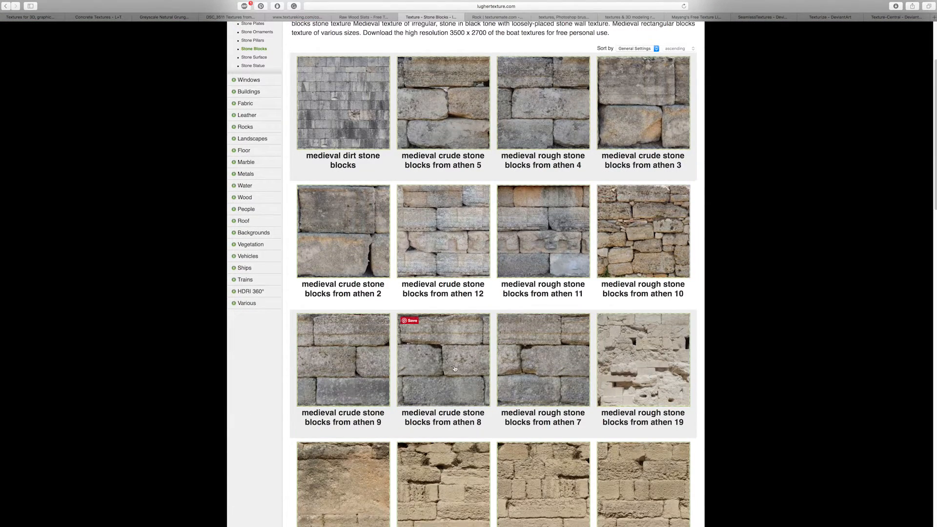
scroll("down", 3)
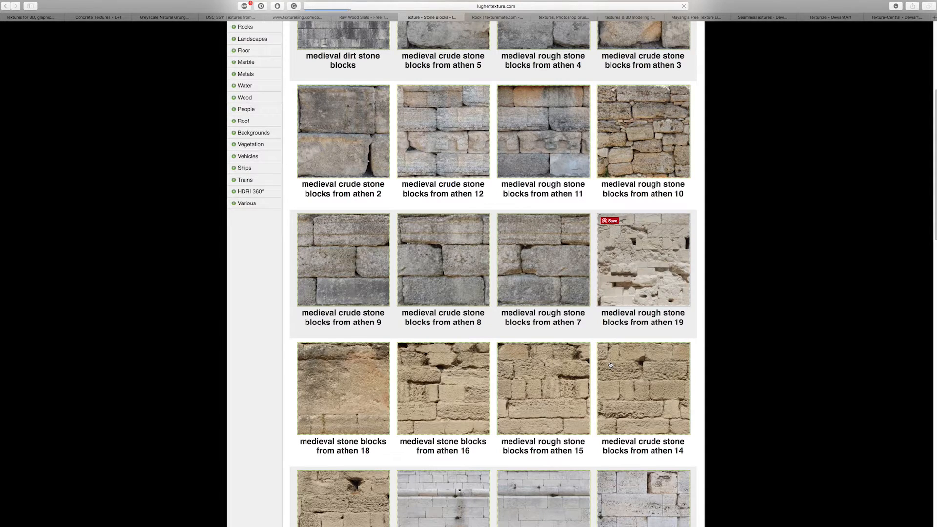
- View the medieval rough stone blocks athen 19 texture, then read the Extended License terms of use
left_click(642, 259)
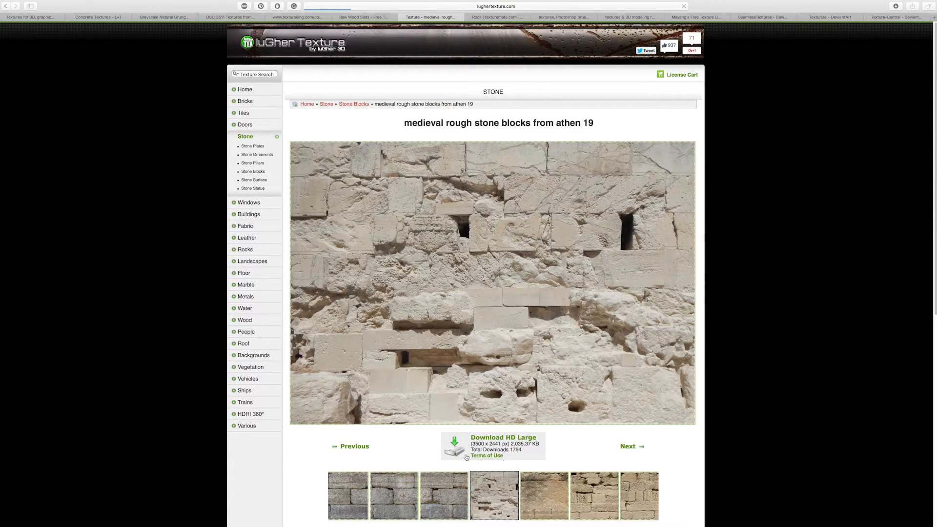
left_click(488, 457)
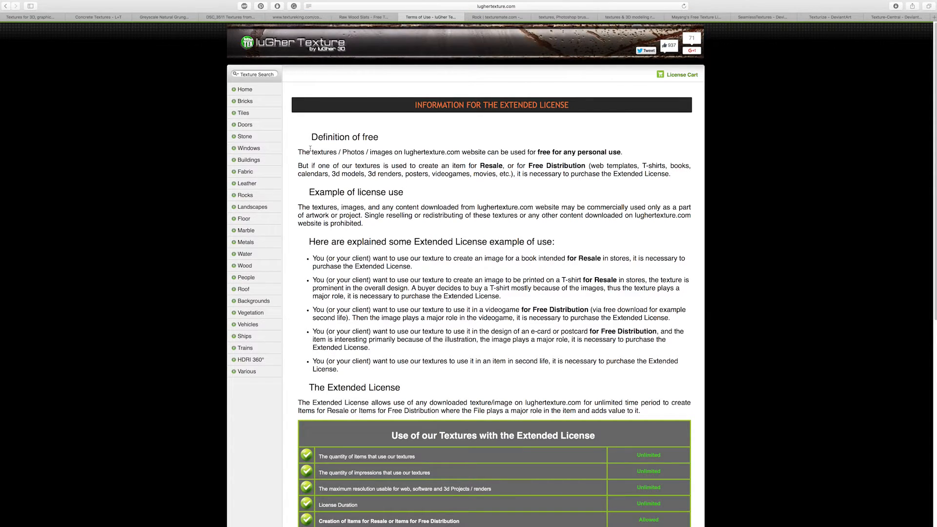
mouse_move(632, 155)
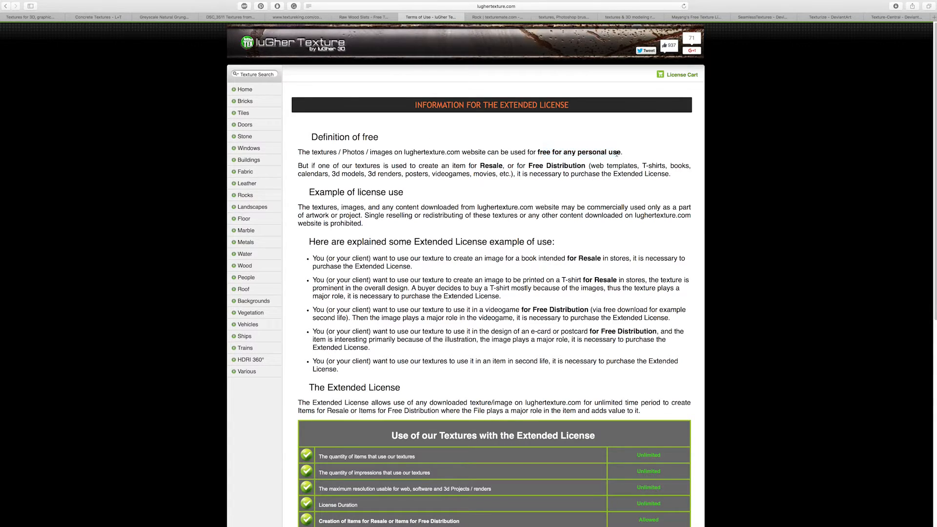
mouse_move(344, 232)
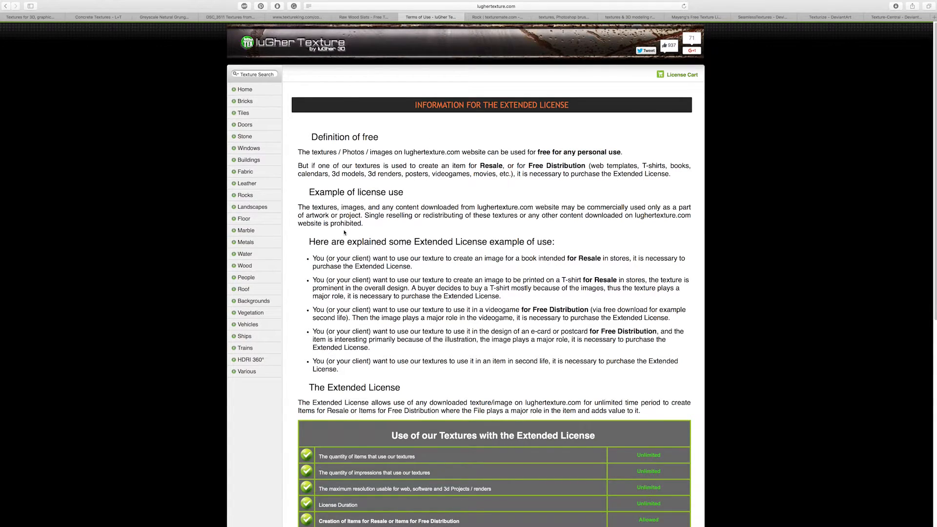
scroll("down", 3)
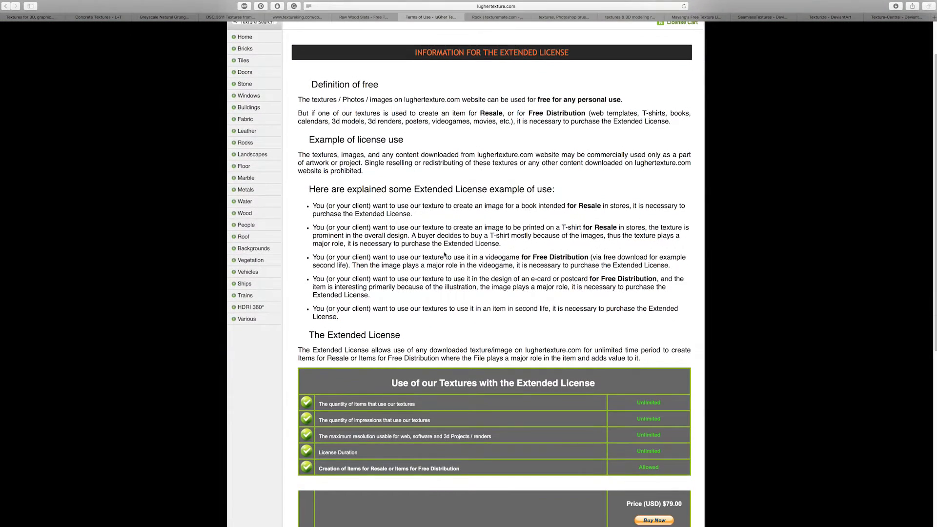
scroll("down", 3)
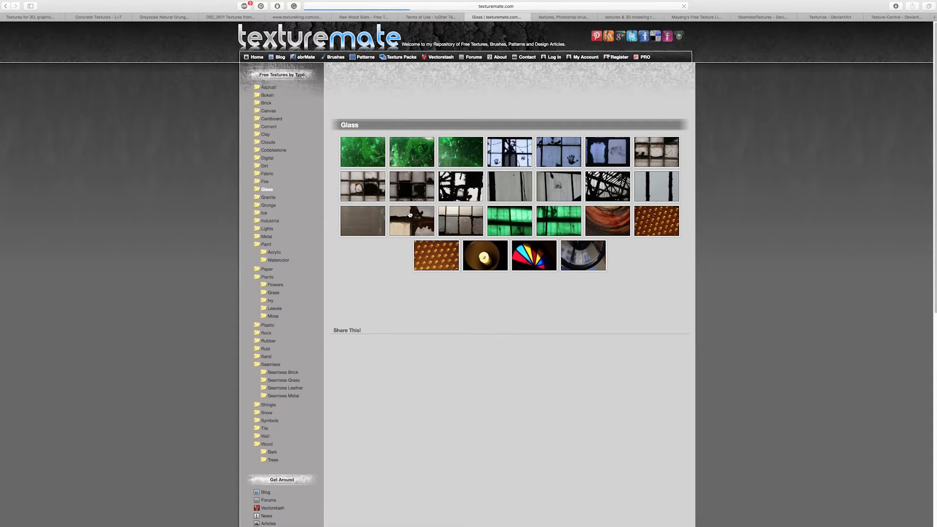
mouse_move(292, 103)
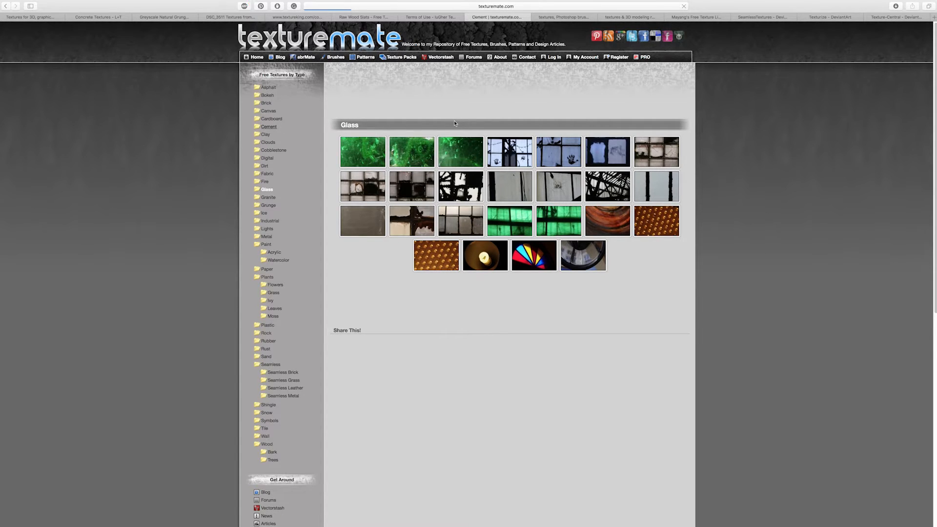
- Browse TextureMate's Cement category and a light grey cement texture, then move to PlainTextures
left_click(271, 126)
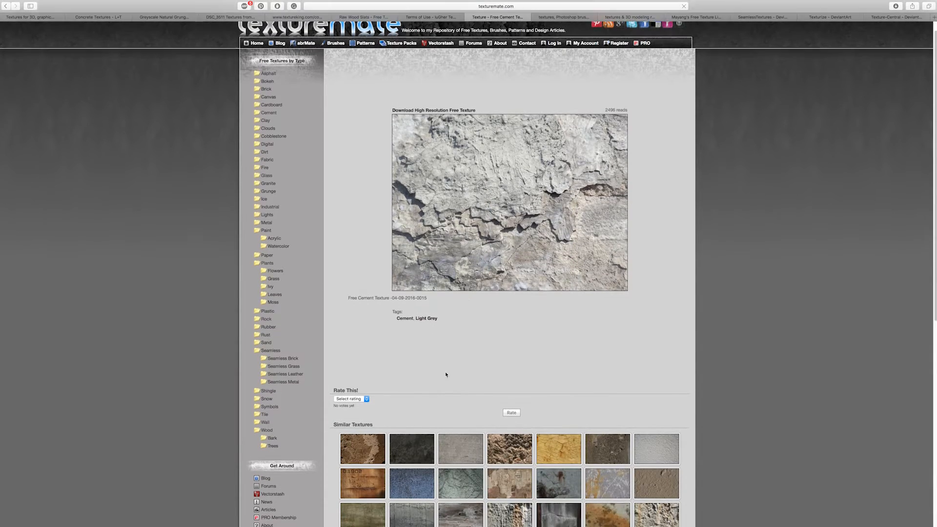
scroll("up", 3)
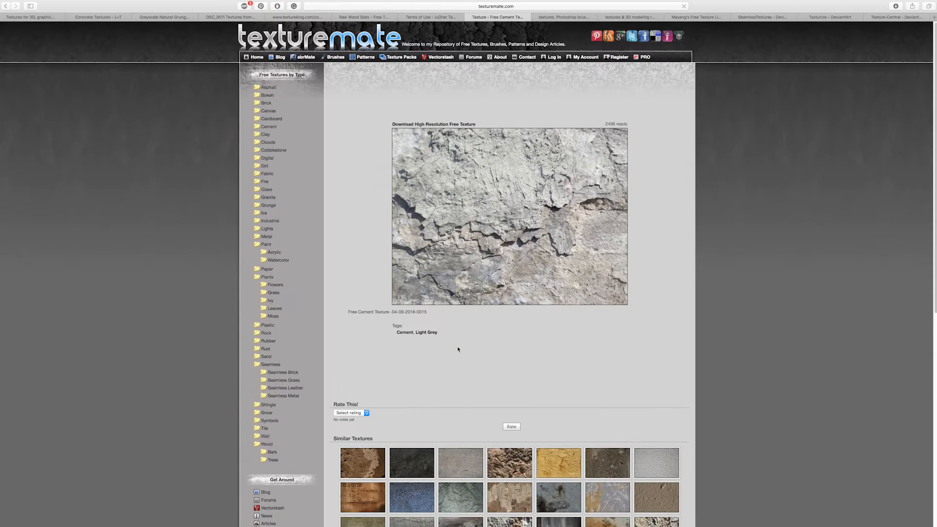
scroll("down", 3)
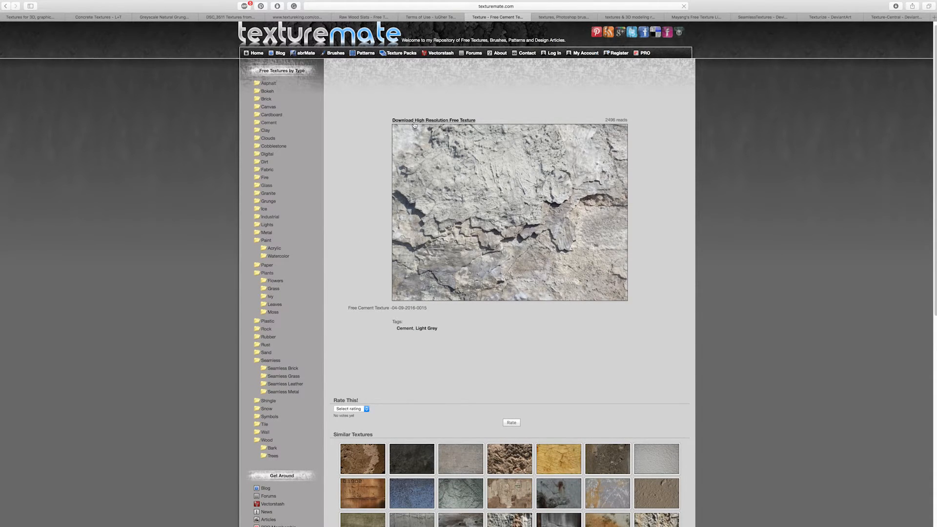
mouse_move(410, 25)
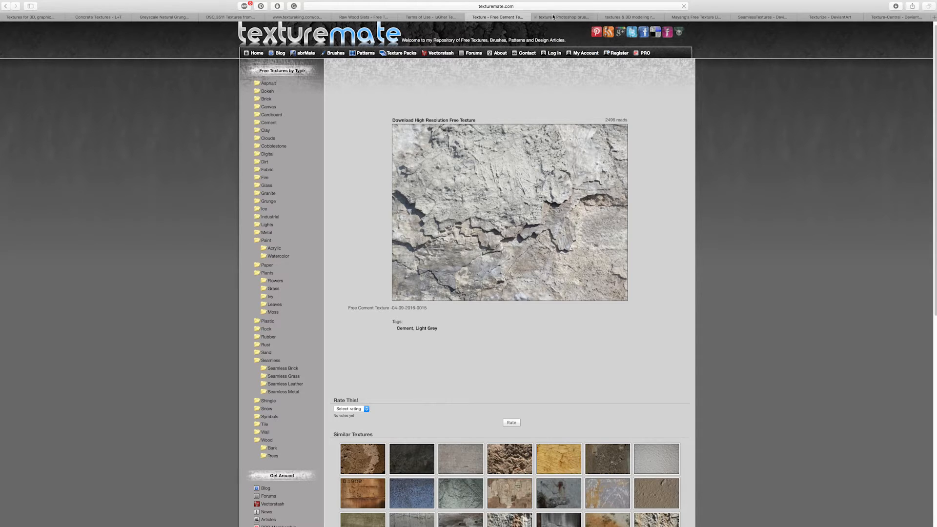
left_click(566, 17)
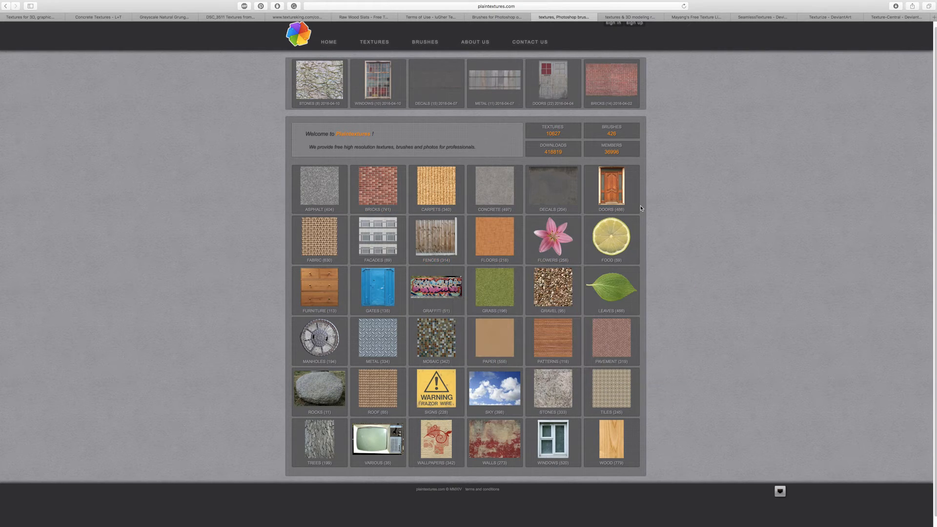
mouse_move(378, 188)
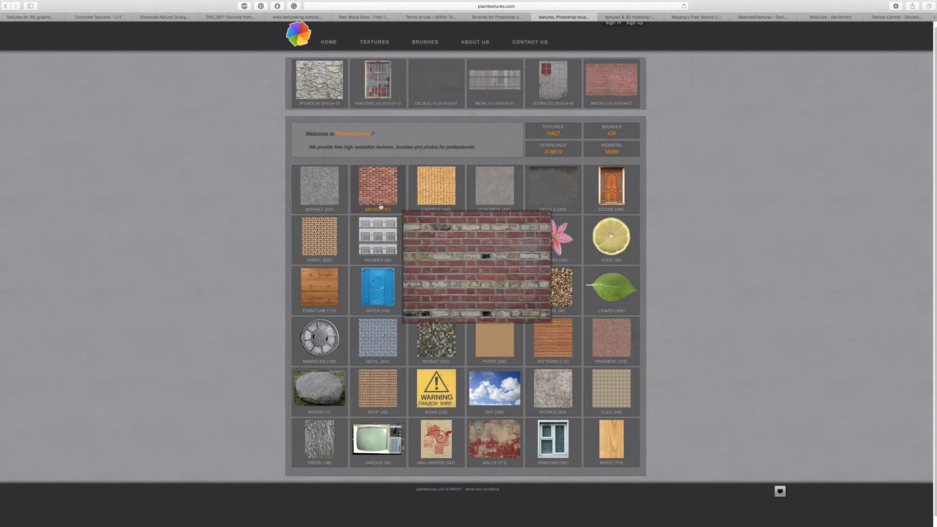
mouse_move(552, 338)
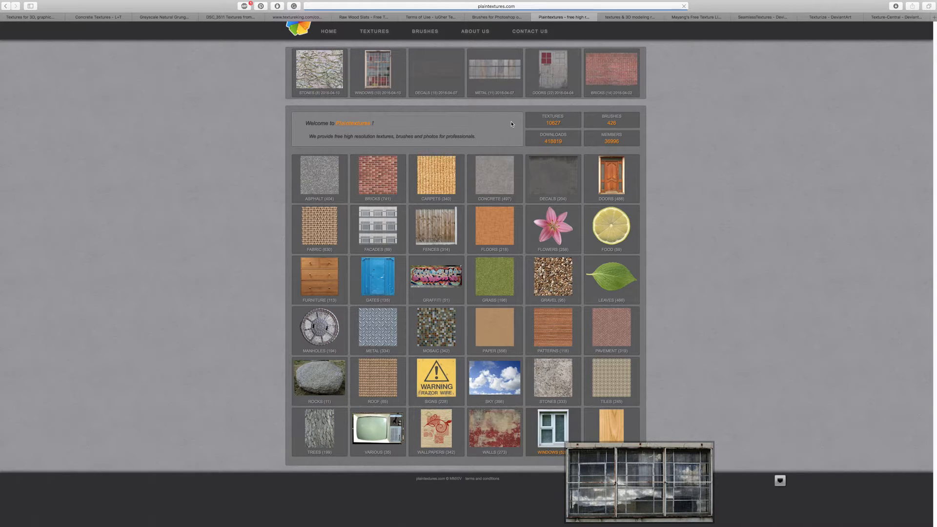
- Browse the Windows texture gallery of window photos on PlainTextures
left_click(552, 434)
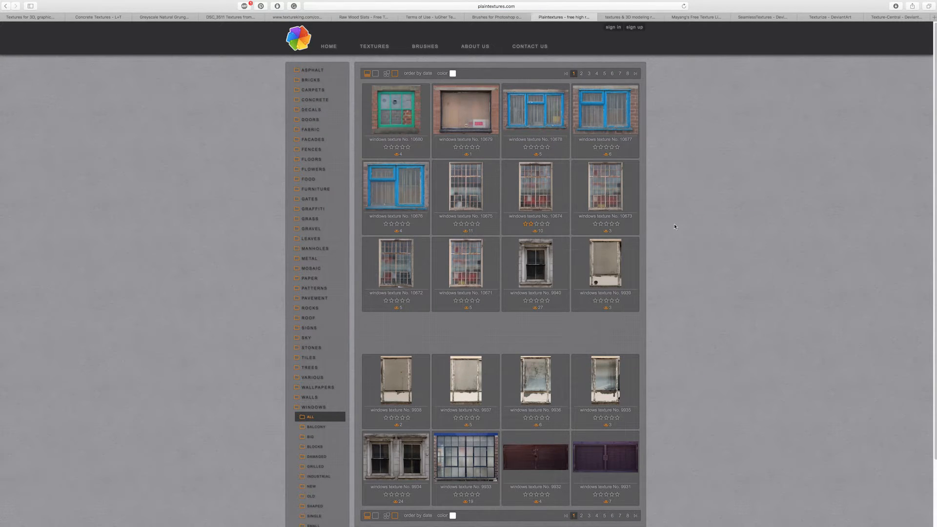
mouse_move(660, 138)
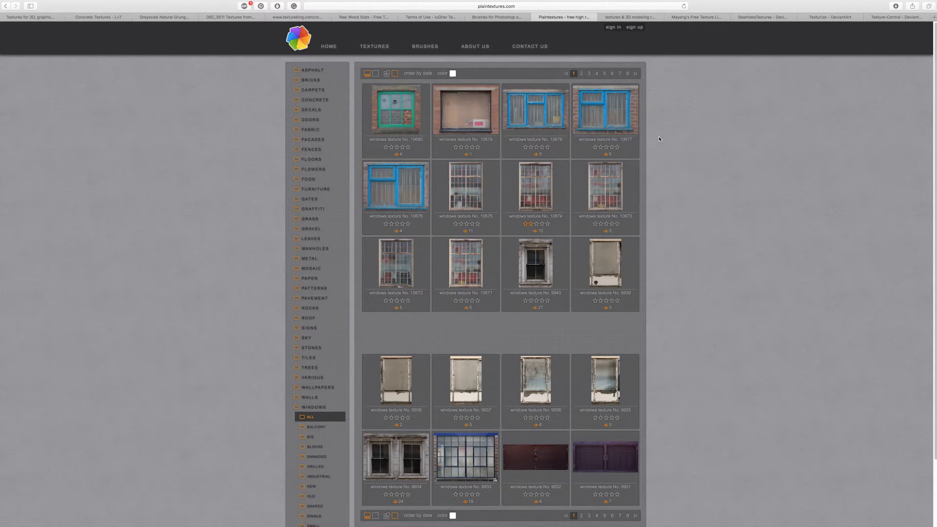
scroll("down", 3)
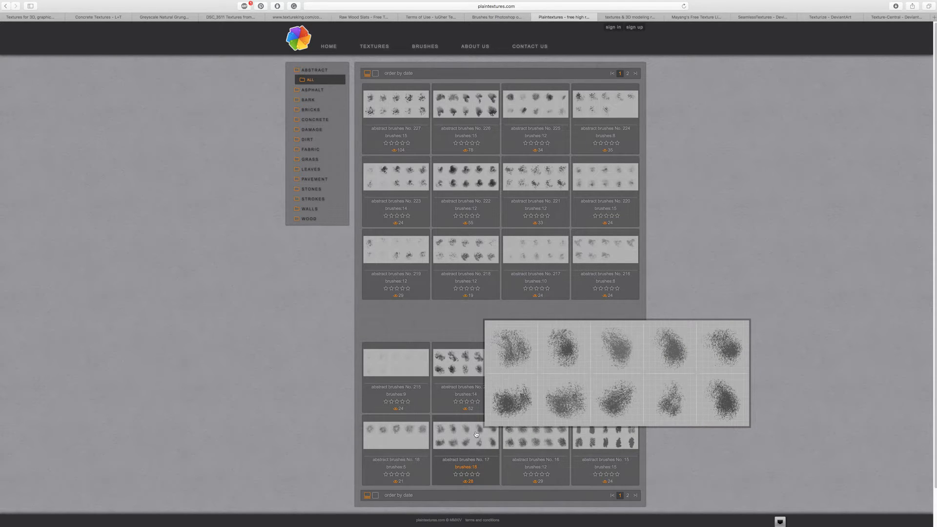
mouse_move(404, 442)
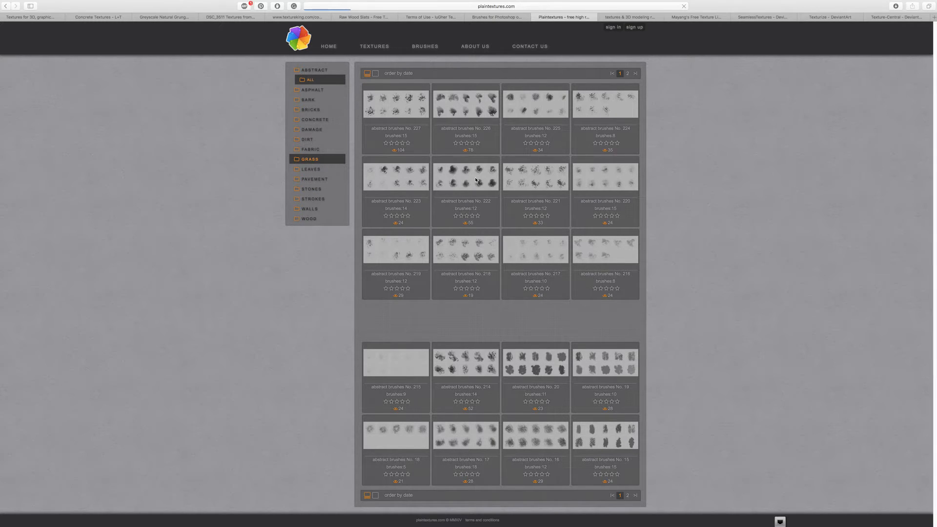
- Load the Grass brush collection from the brushes sidebar
left_click(311, 158)
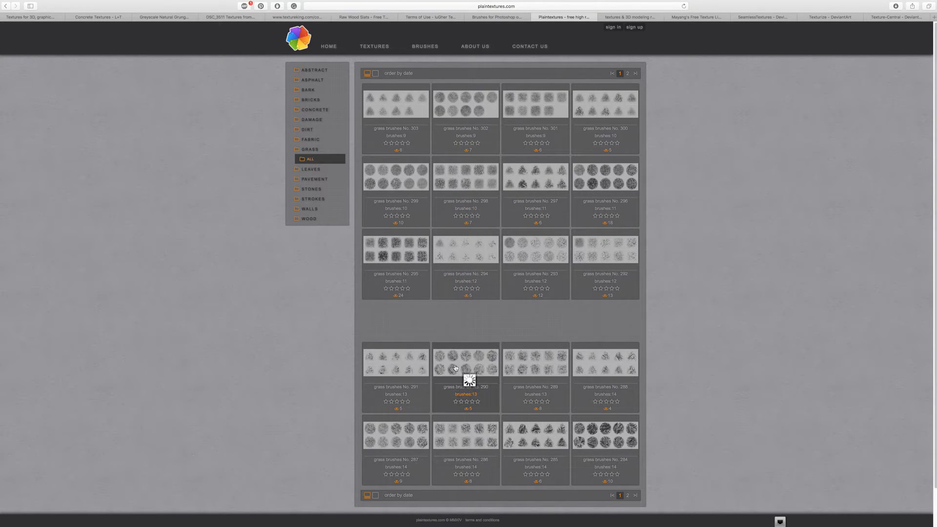
mouse_move(589, 121)
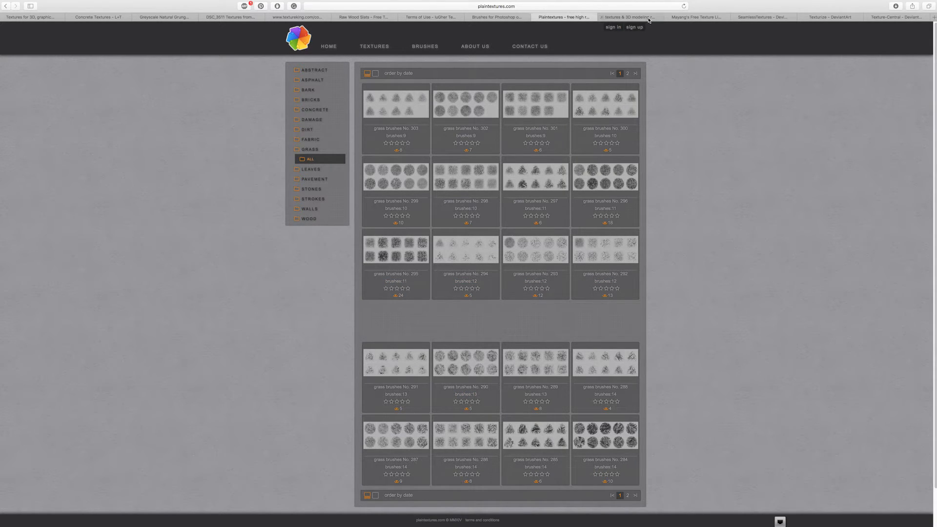
- Browse Texturepilot's Metal category, then move on to Mayang's Free Textures library
left_click(629, 18)
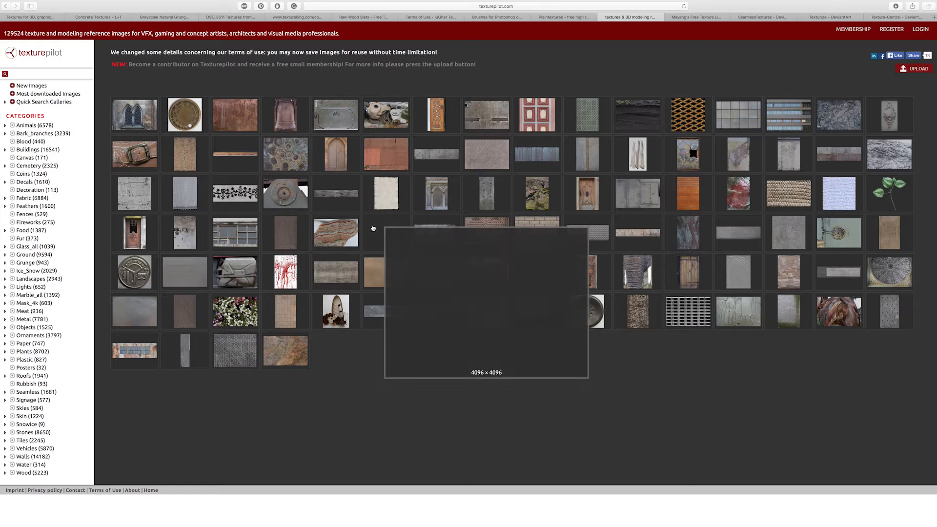
mouse_move(238, 345)
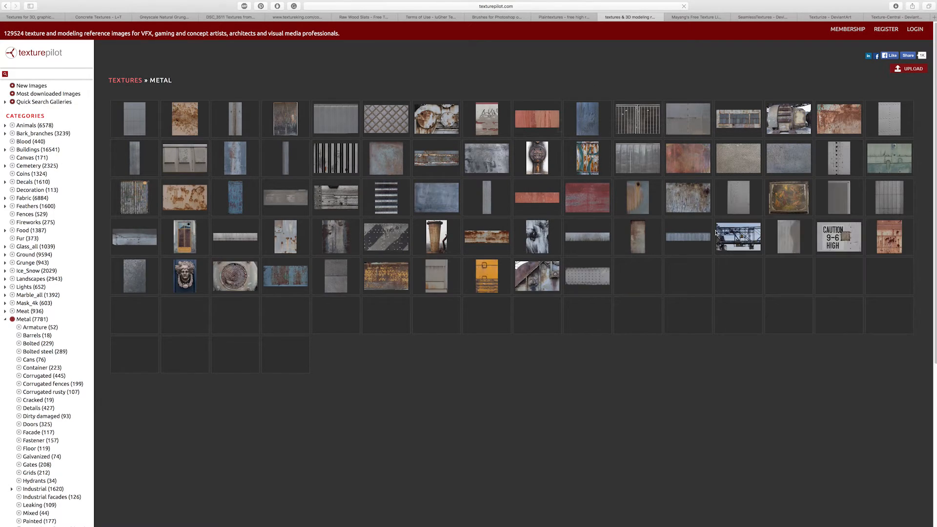
left_click(694, 17)
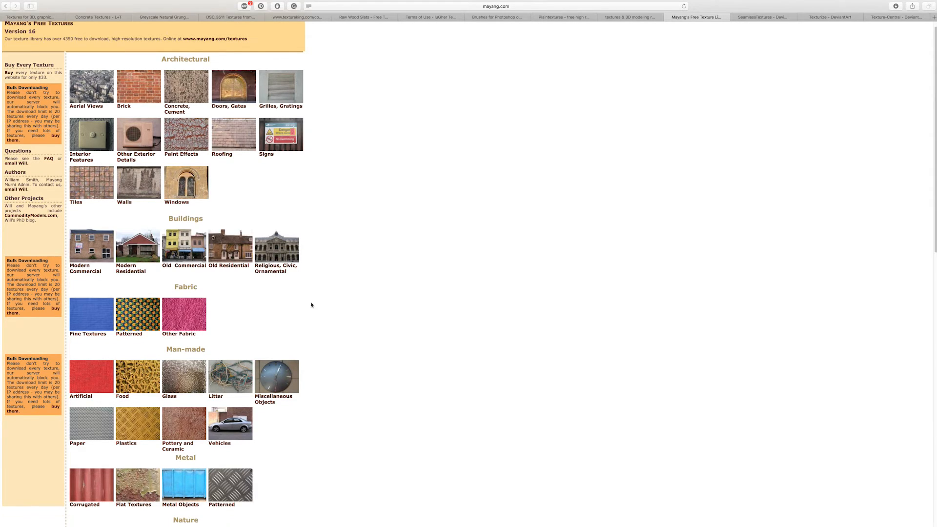
scroll("down", 3)
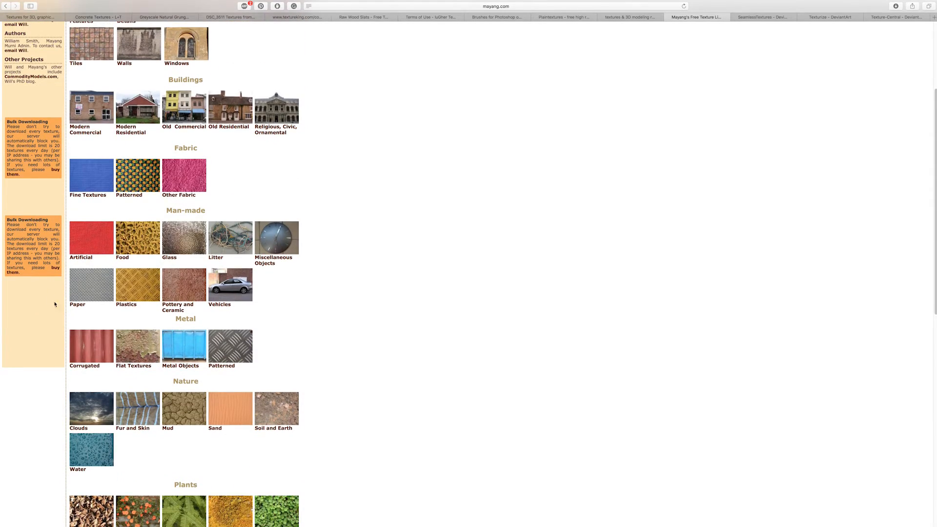
scroll("up", 3)
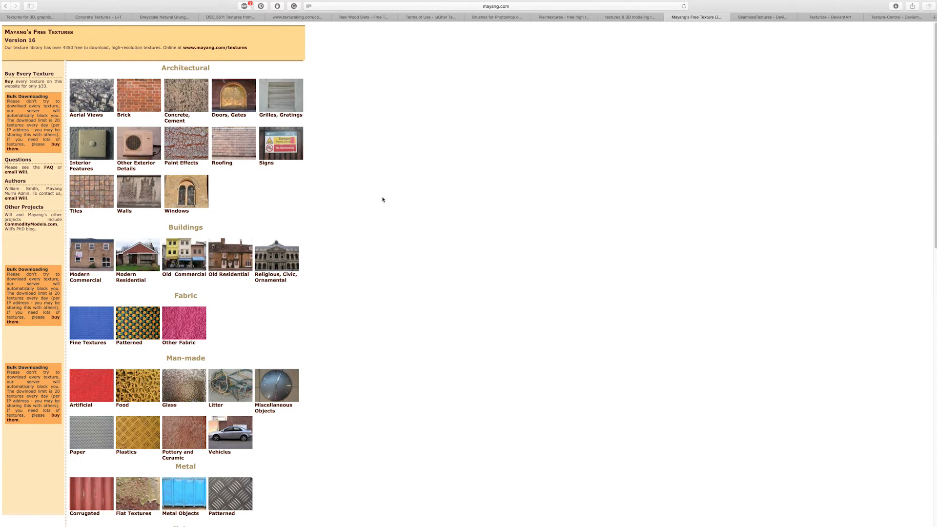
mouse_move(43, 94)
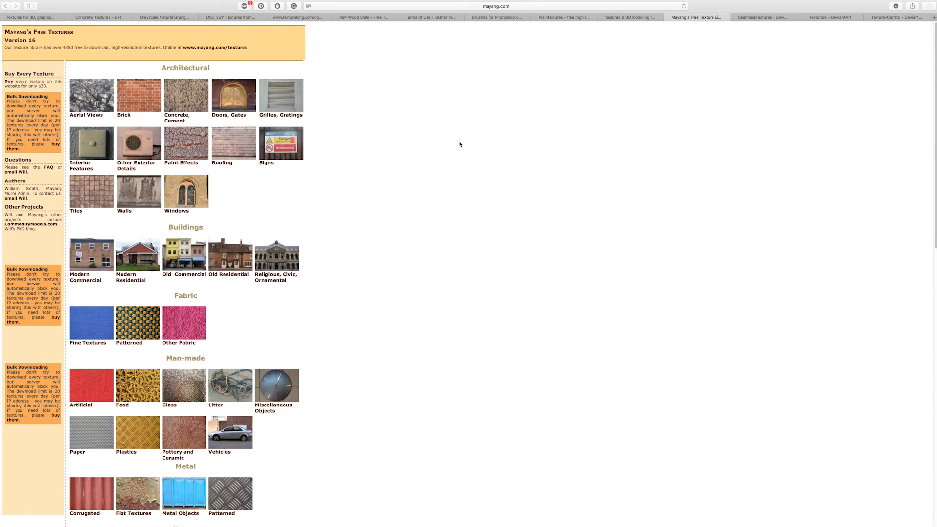
mouse_move(536, 50)
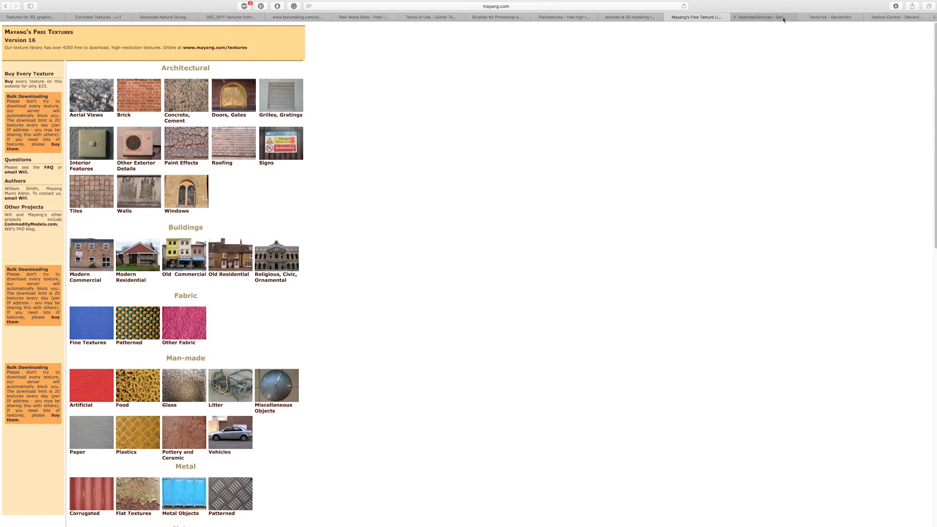
- Browse the SeamlessTextures group's gallery folders, then move to the Texture-Central group home page
left_click(767, 17)
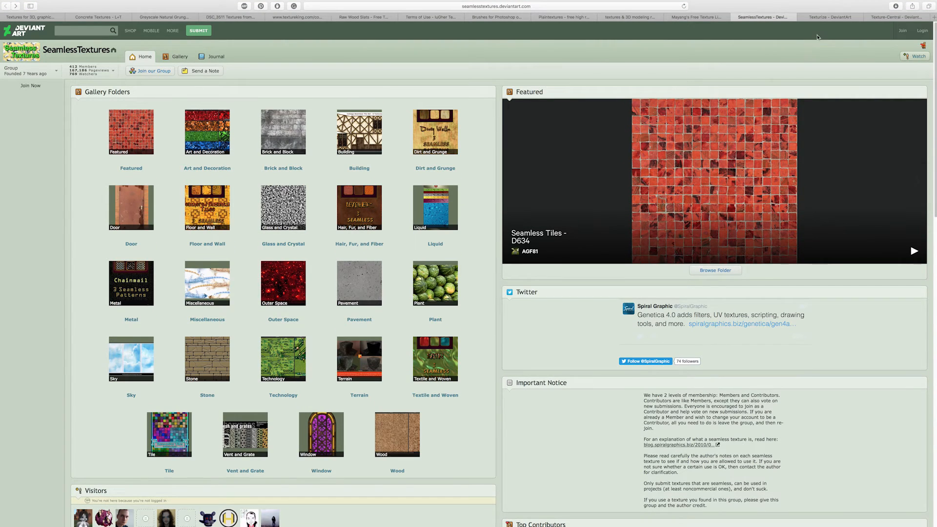
mouse_move(117, 142)
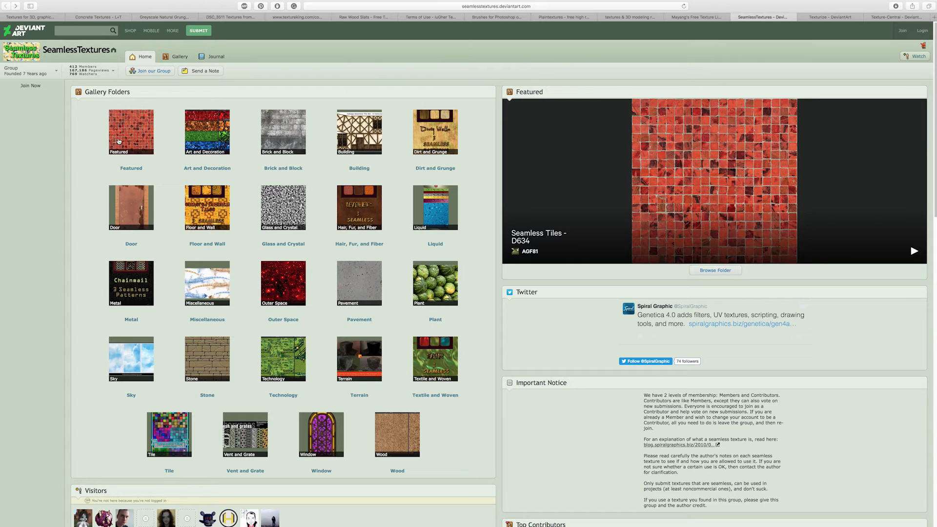
mouse_move(448, 90)
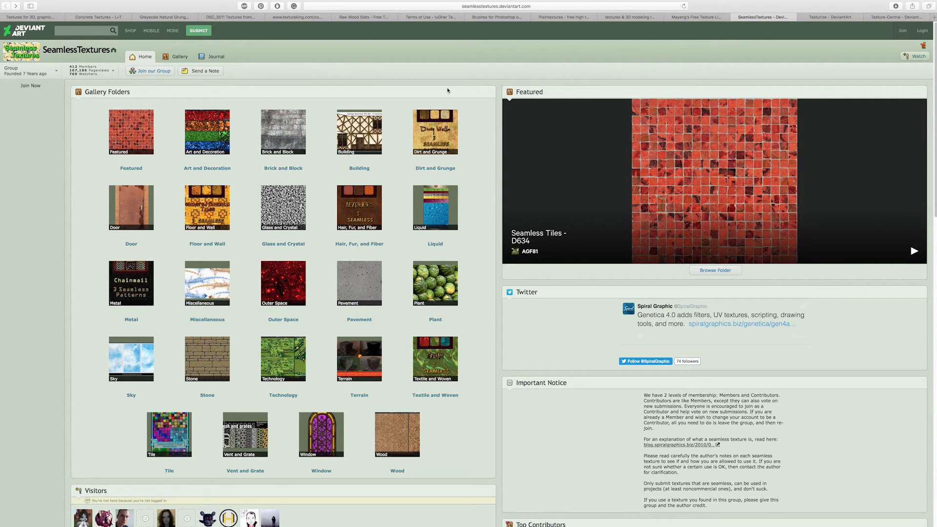
mouse_move(472, 274)
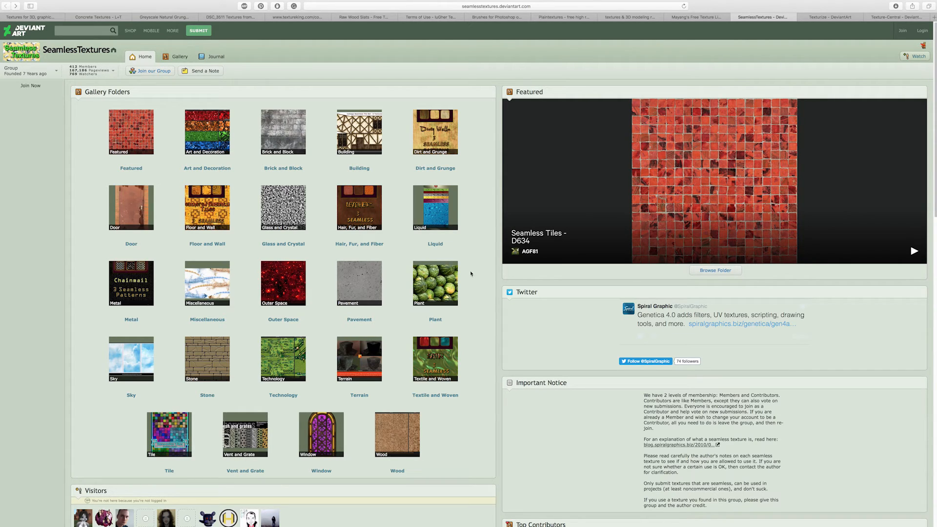
scroll("down", 3)
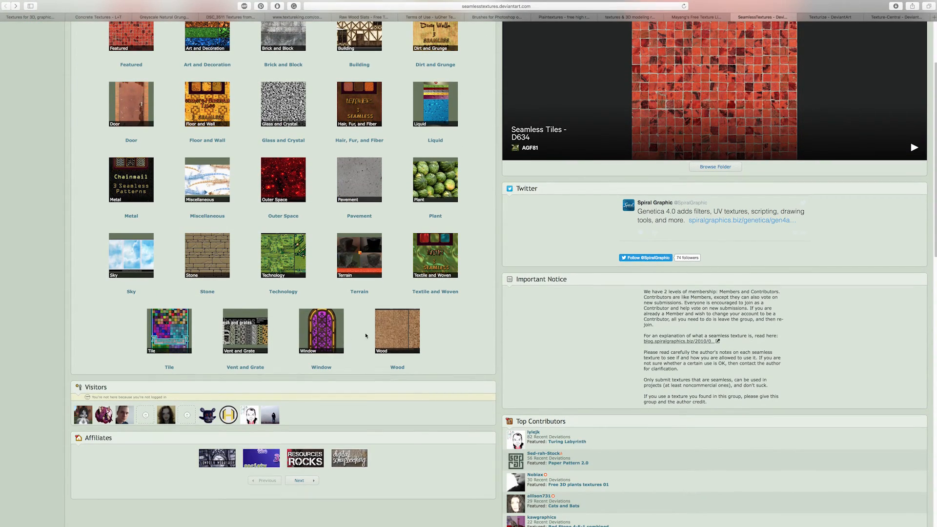
scroll("up", 3)
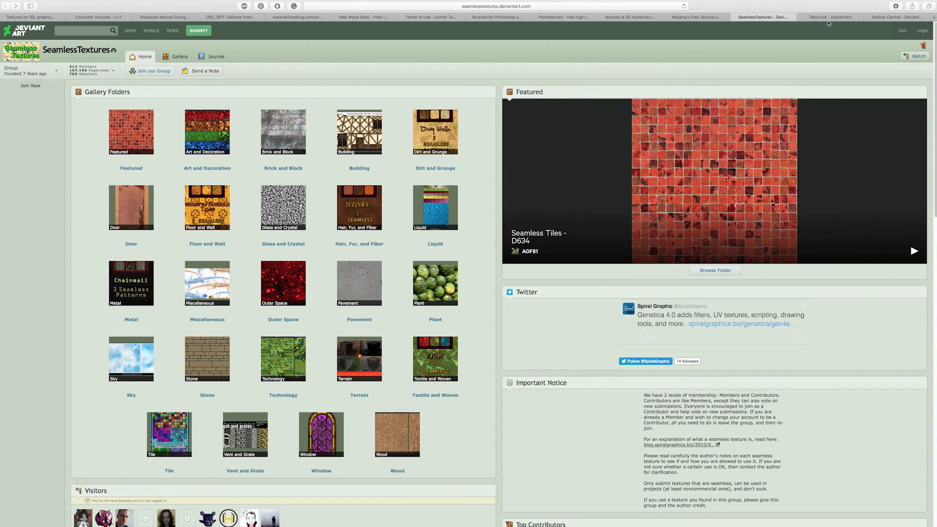
left_click(830, 17)
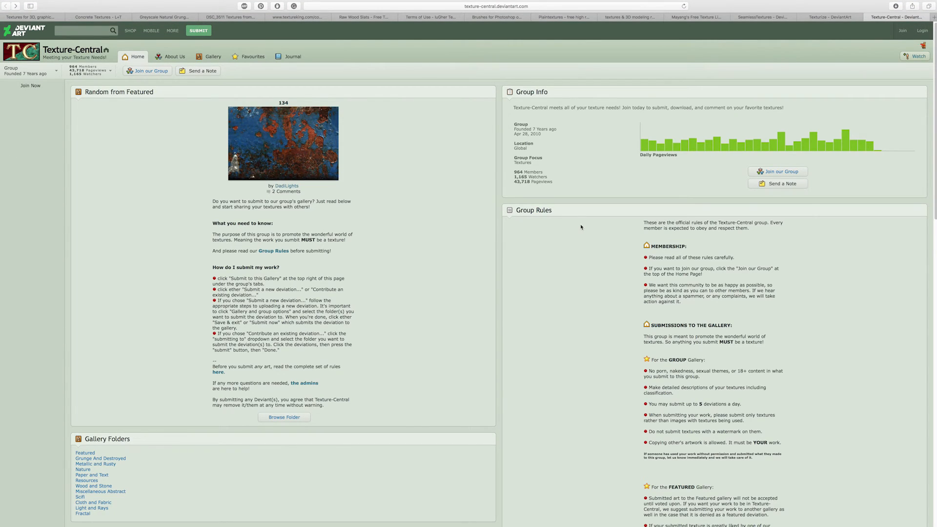
mouse_move(468, 73)
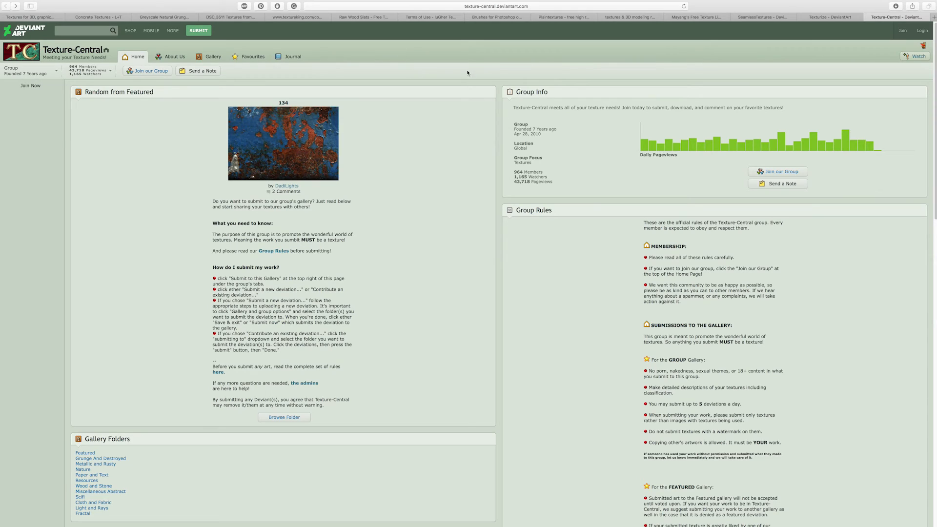
mouse_move(392, 198)
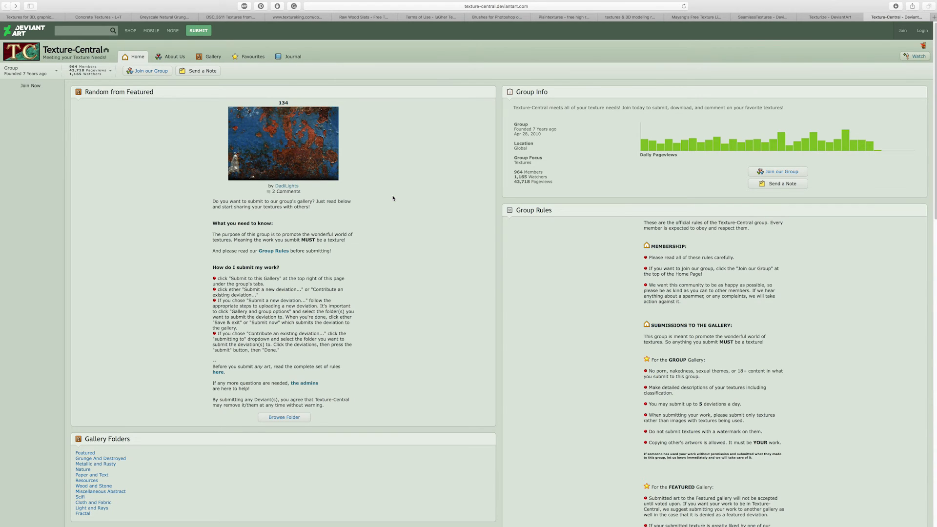
mouse_move(293, 51)
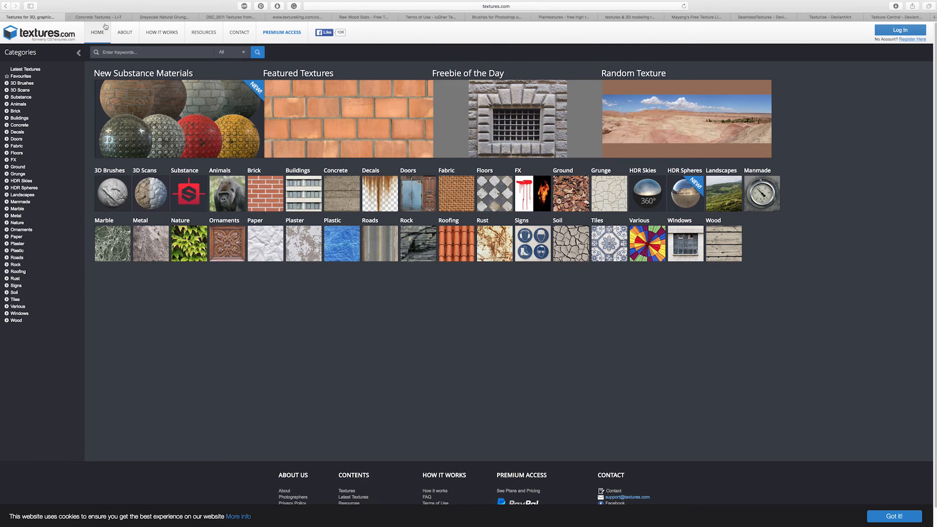
mouse_move(157, 97)
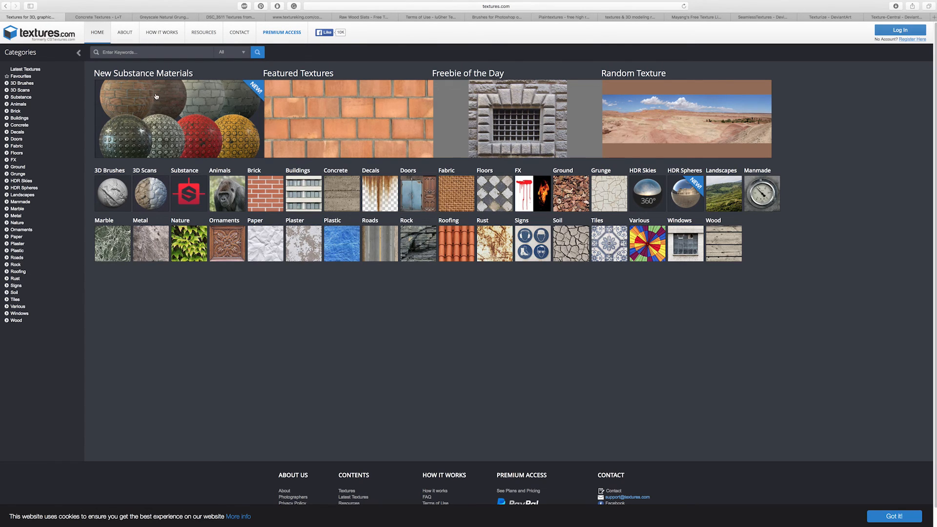
- Revisit Lost and Taken, WebTreats grunge textures and TextureKing, finishing on the Raw Wood Slats Texture page
left_click(98, 15)
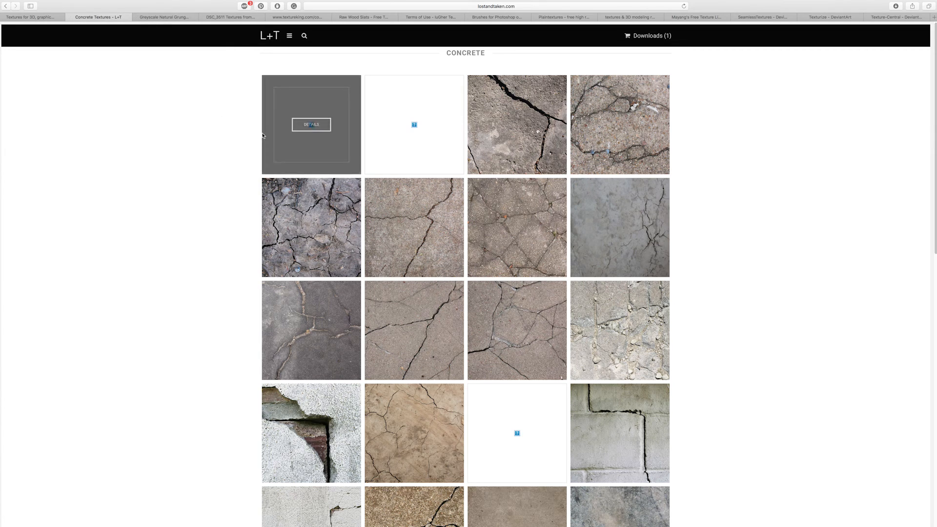
left_click(164, 16)
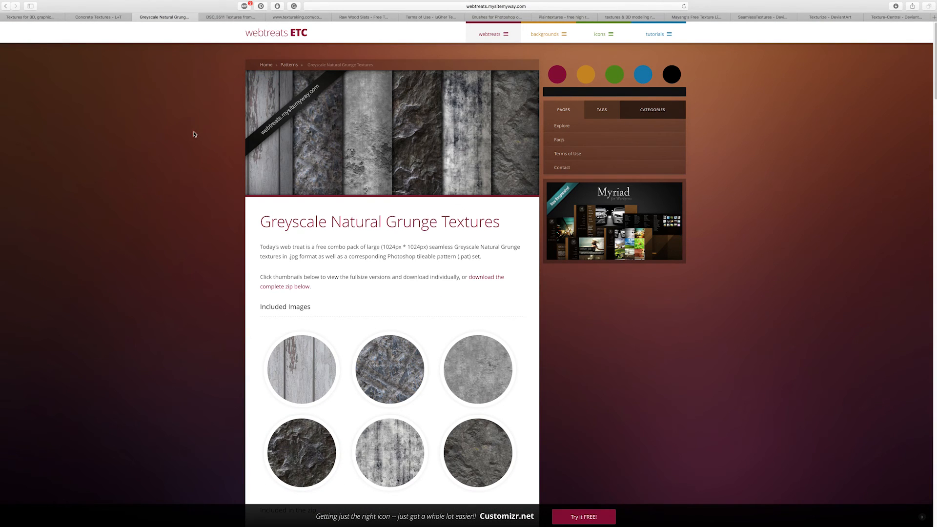
scroll("down", 3)
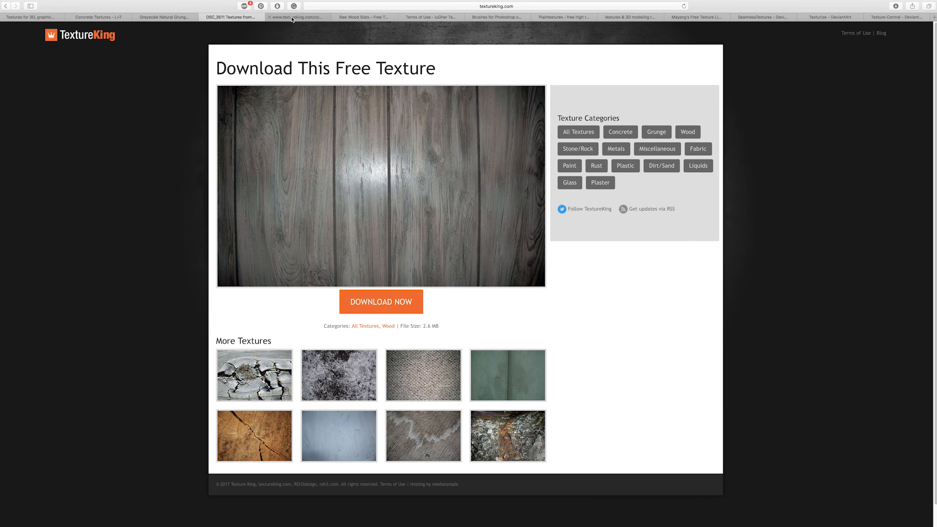
left_click(365, 18)
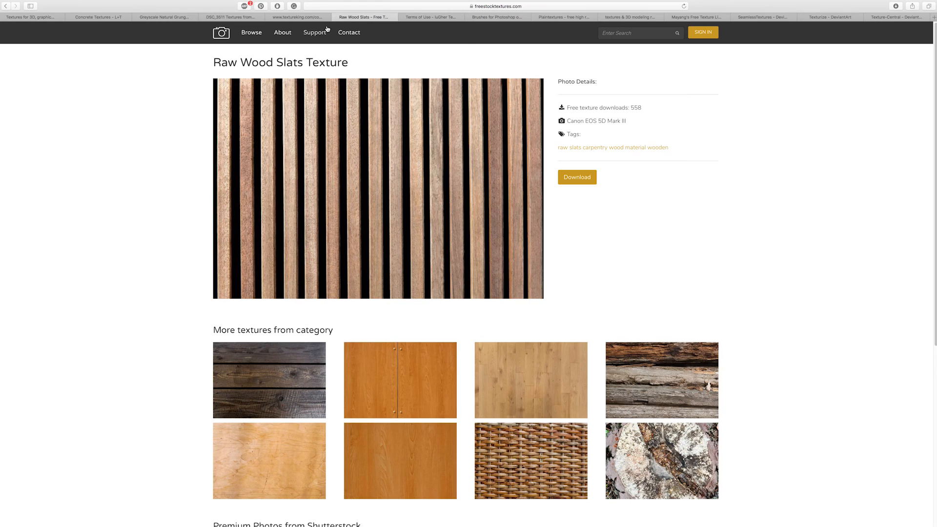